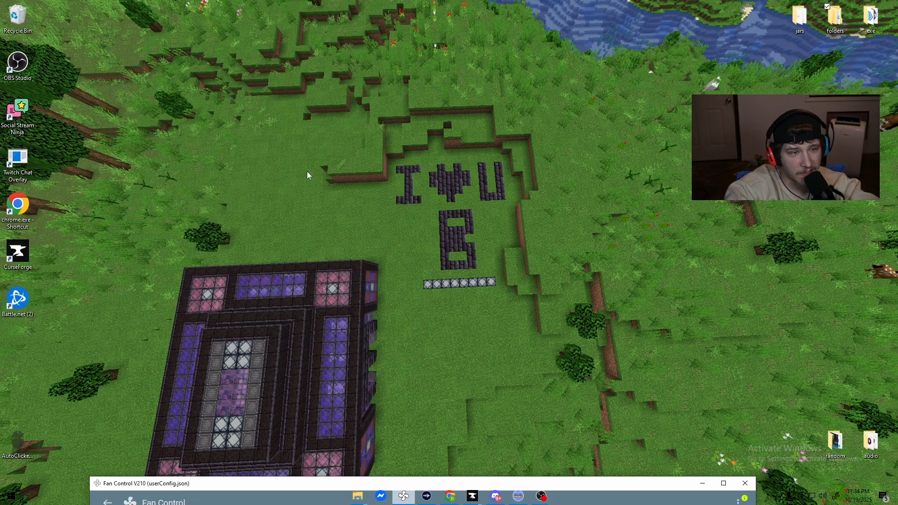
pyautogui.moveTo(434, 331)
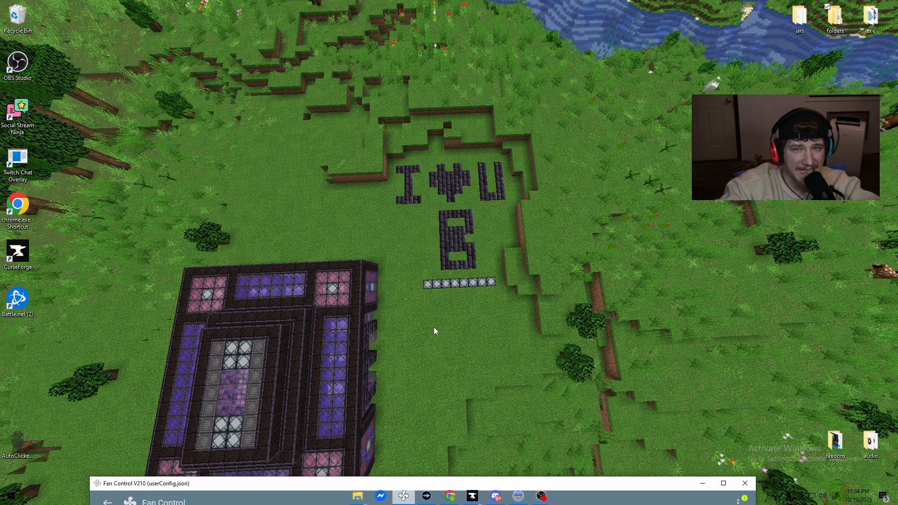
pyautogui.moveTo(445, 319)
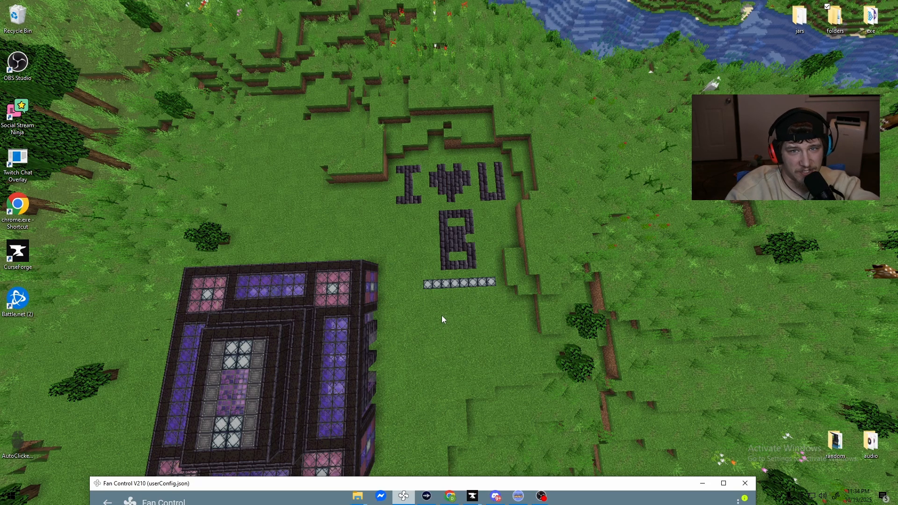
pyautogui.moveTo(564, 146)
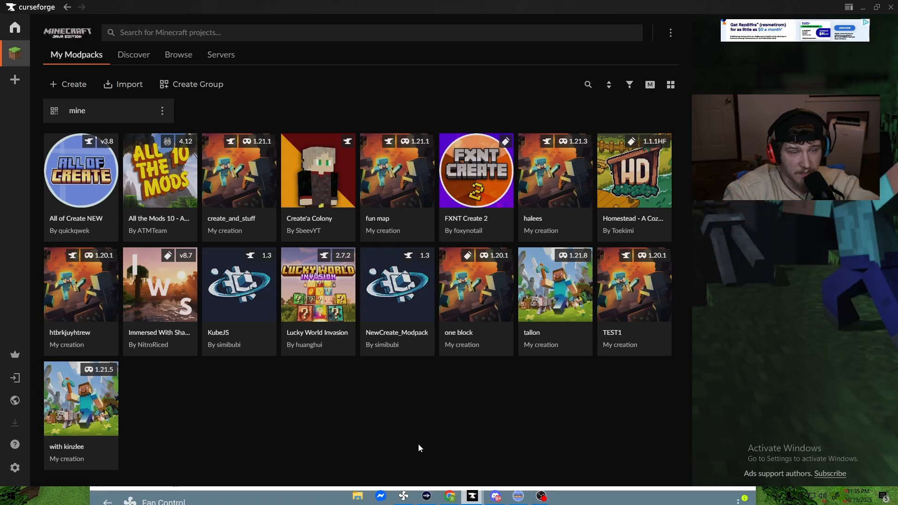
# Step: Bring up the context menu for the All of Create NEW modpack in CurseForge's library
pyautogui.rightClick(81, 171)
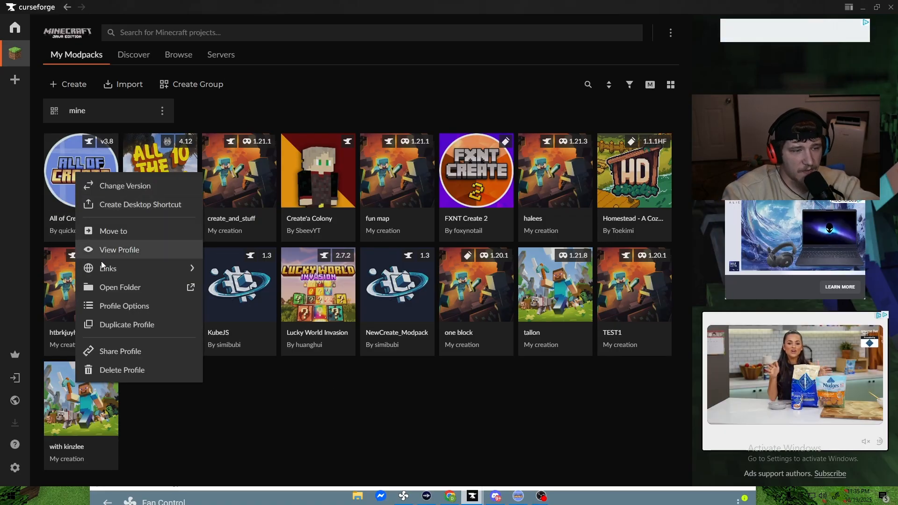
# Step: Open the modpack's instance folder and browse into kubejs > server_scripts
pyautogui.click(120, 287)
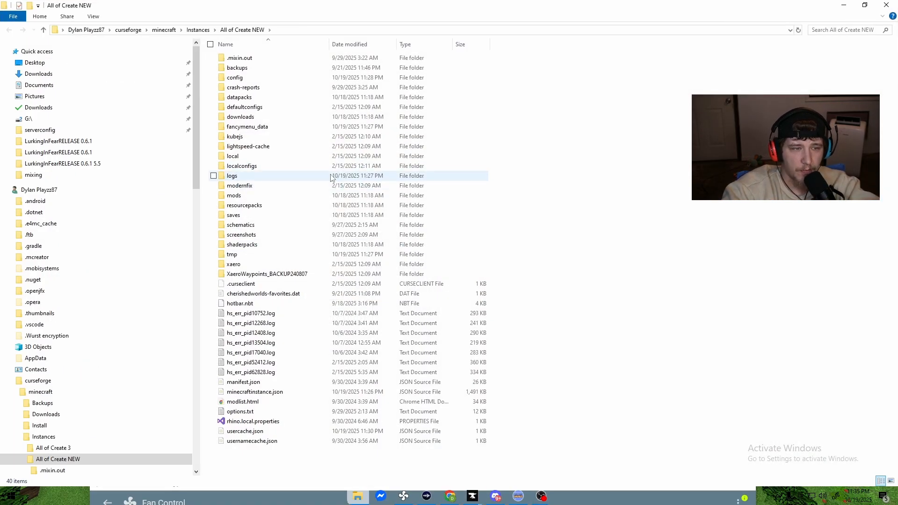
pyautogui.moveTo(247, 136)
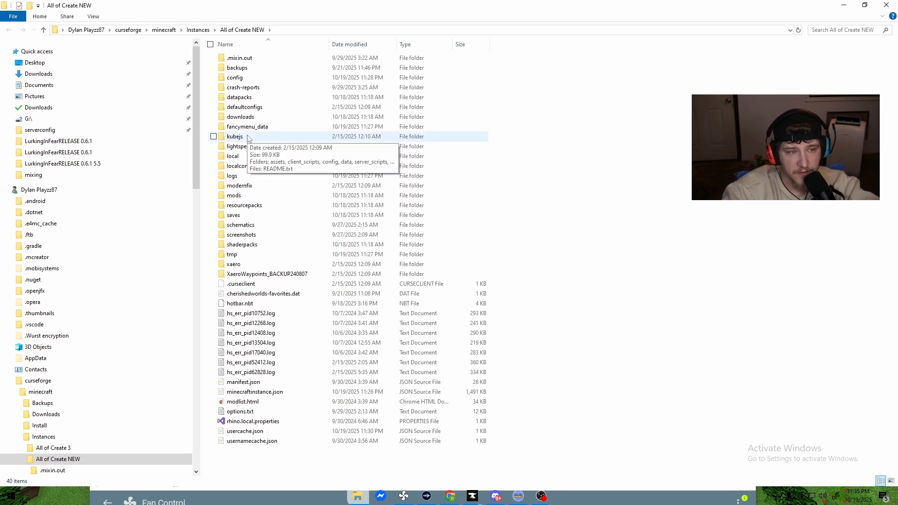
pyautogui.doubleClick(234, 136)
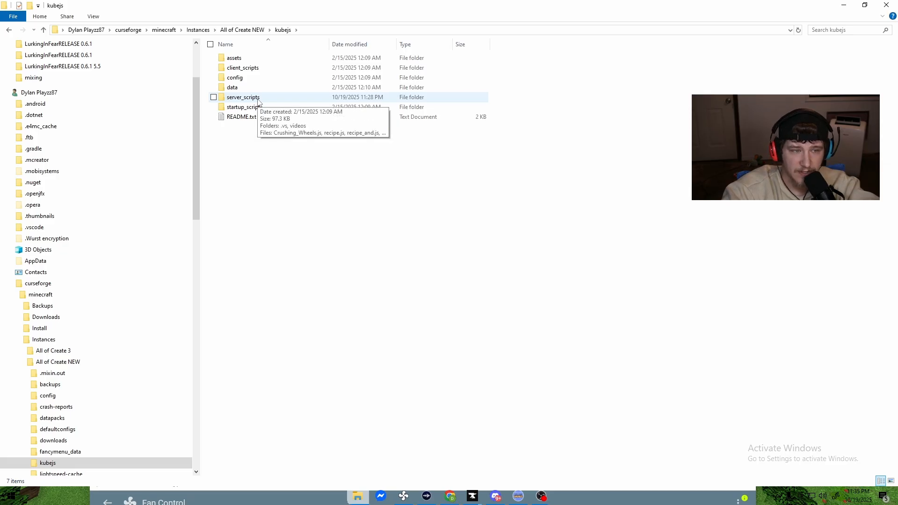
pyautogui.doubleClick(243, 97)
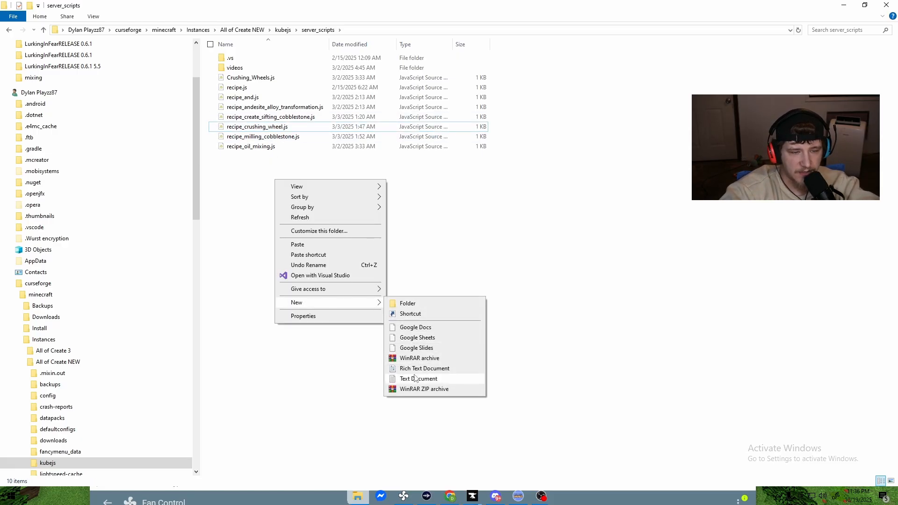
# Step: Create a new text document there and rename it to a .js script file
pyautogui.click(418, 378)
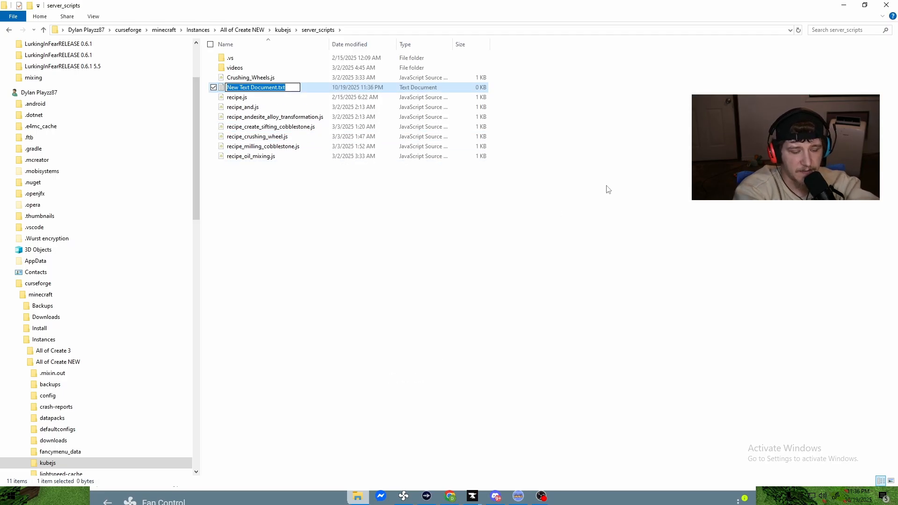
pyautogui.write('new_new.js')
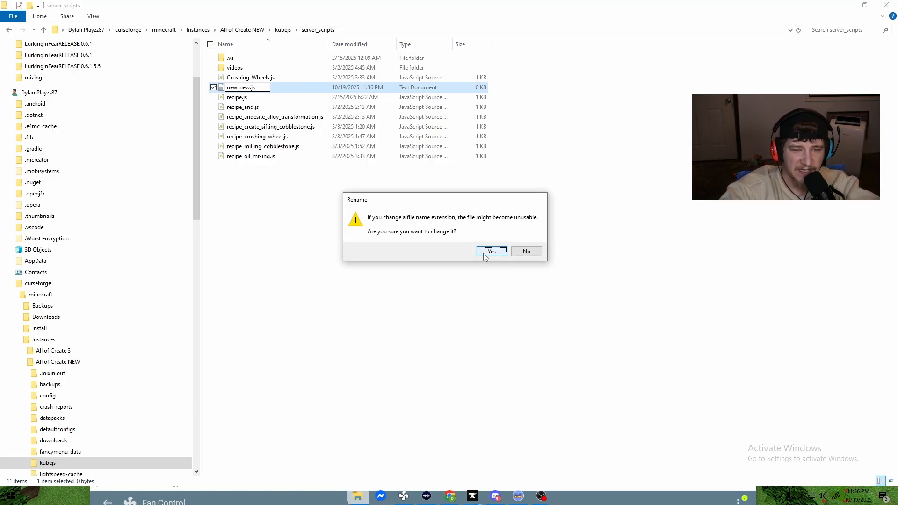
pyautogui.click(490, 252)
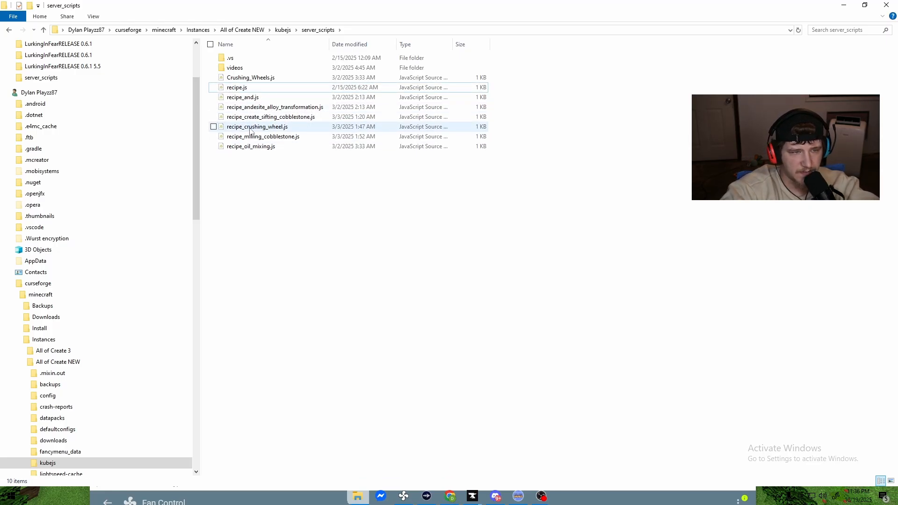
# Step: Open recipe_crushing_wheel.js, close Crushing_Wheels.js, and reopen the All of Create NEW instance folder
pyautogui.doubleClick(257, 126)
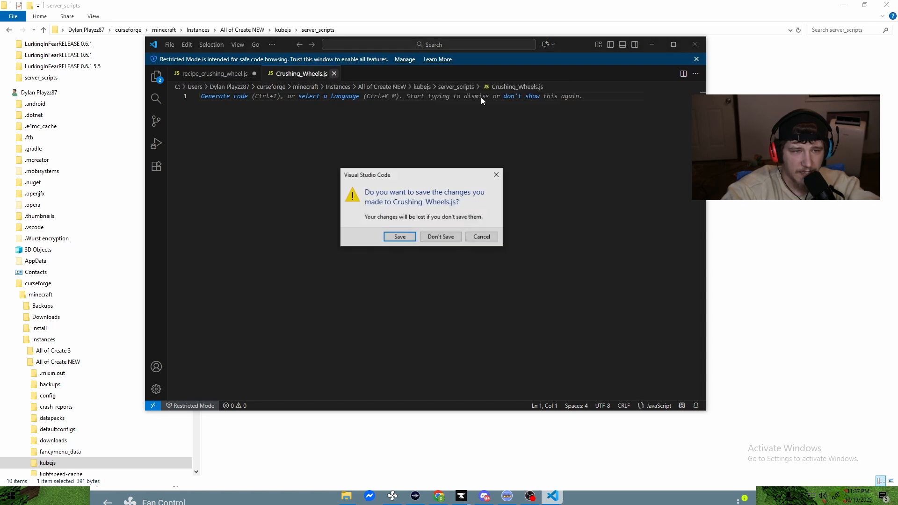
pyautogui.click(441, 236)
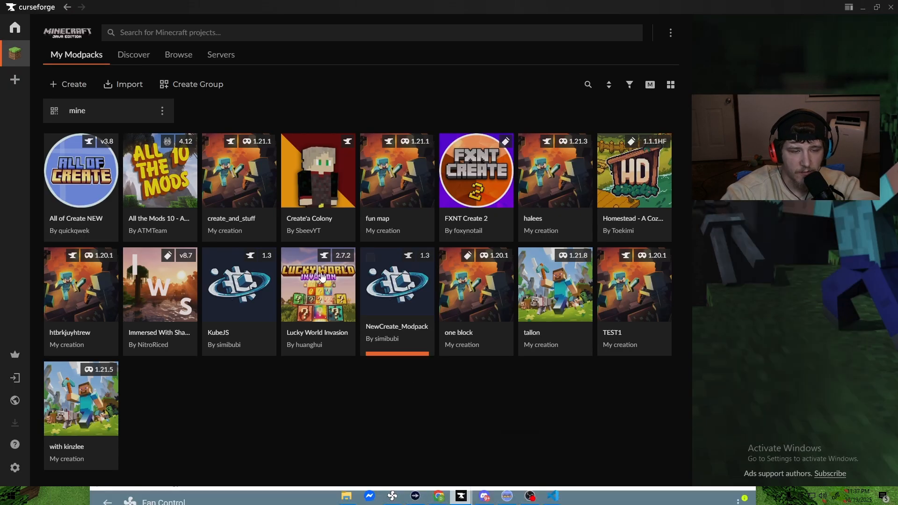
pyautogui.rightClick(81, 170)
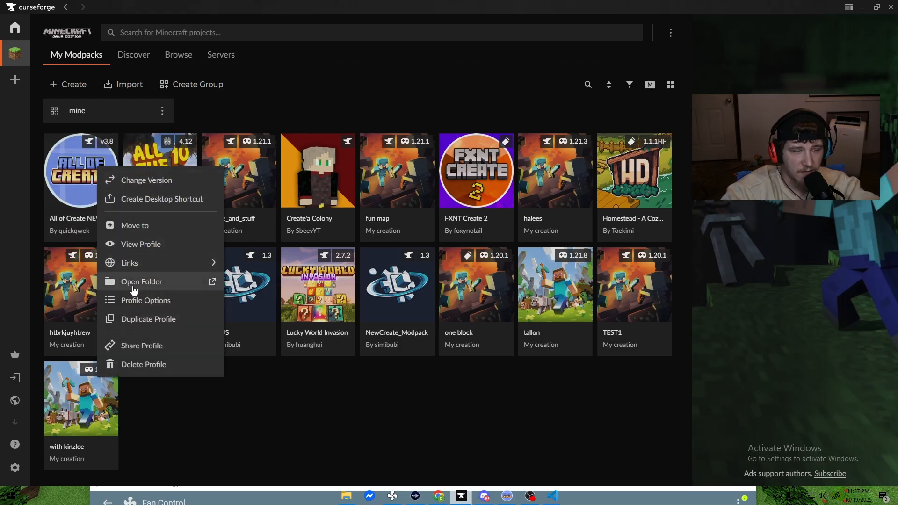
pyautogui.click(141, 281)
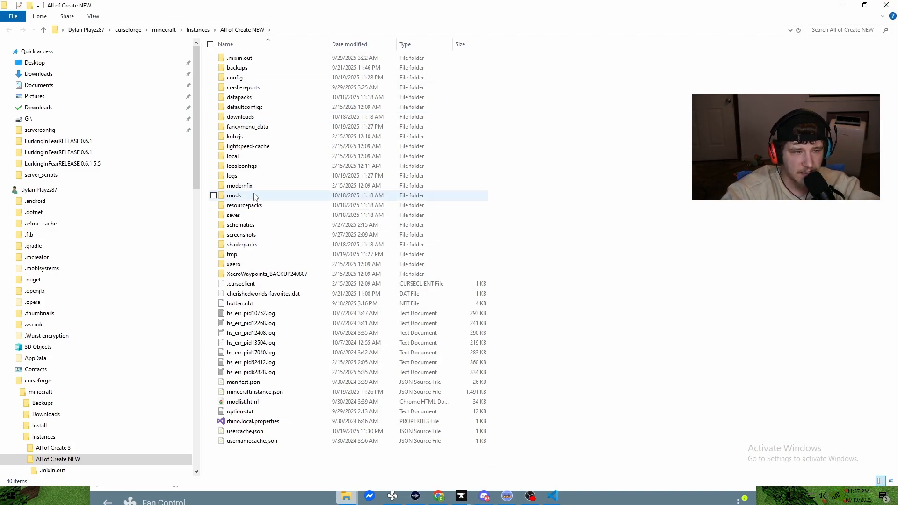
# Step: Search the instance's mods folder for 'create' to list the Create add-on jars
pyautogui.click(233, 195)
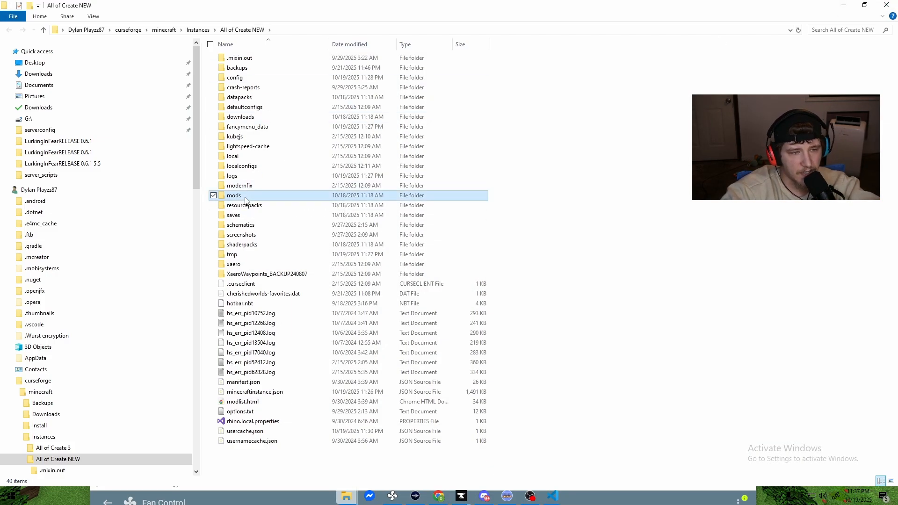
pyautogui.doubleClick(234, 196)
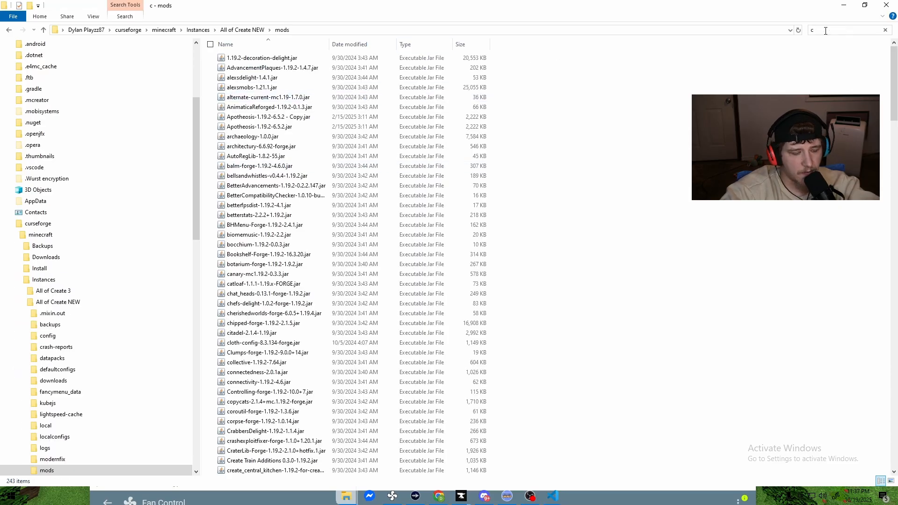
pyautogui.write('reate')
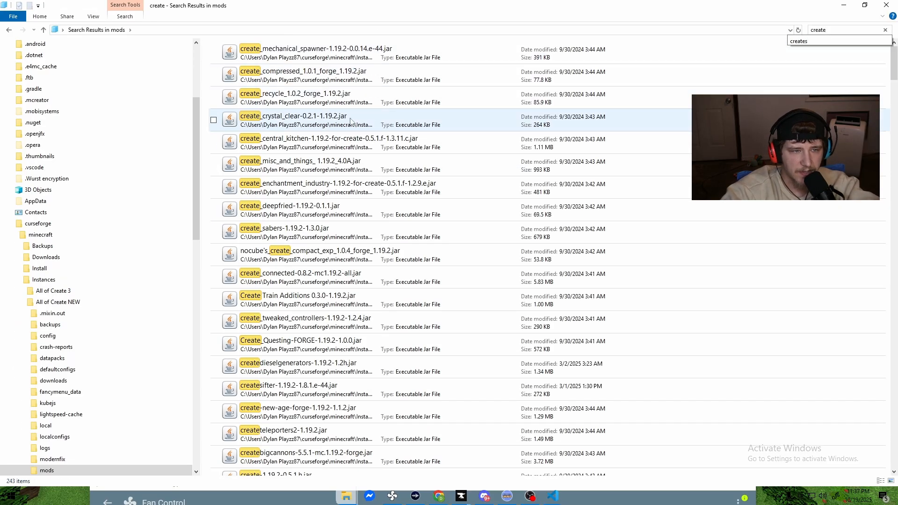
pyautogui.scroll(-3)
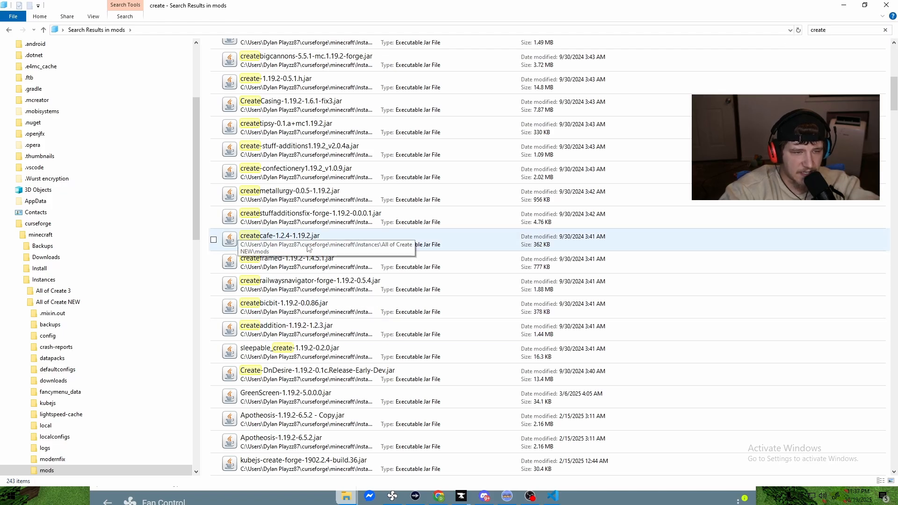
pyautogui.click(286, 79)
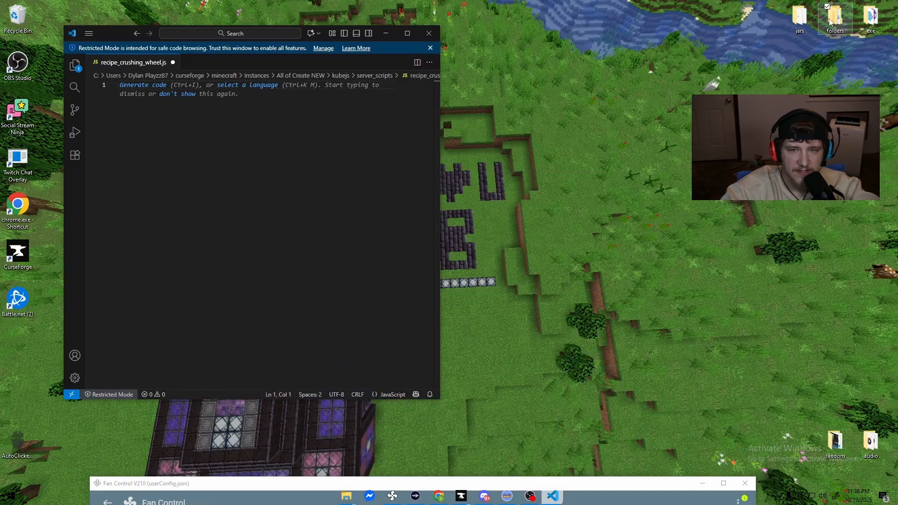
# Step: Copy the create-1.19.2-0.5.1.h jar into the mod extractions folder, replacing the existing one, beside its extracted folder
pyautogui.doubleClick(834, 18)
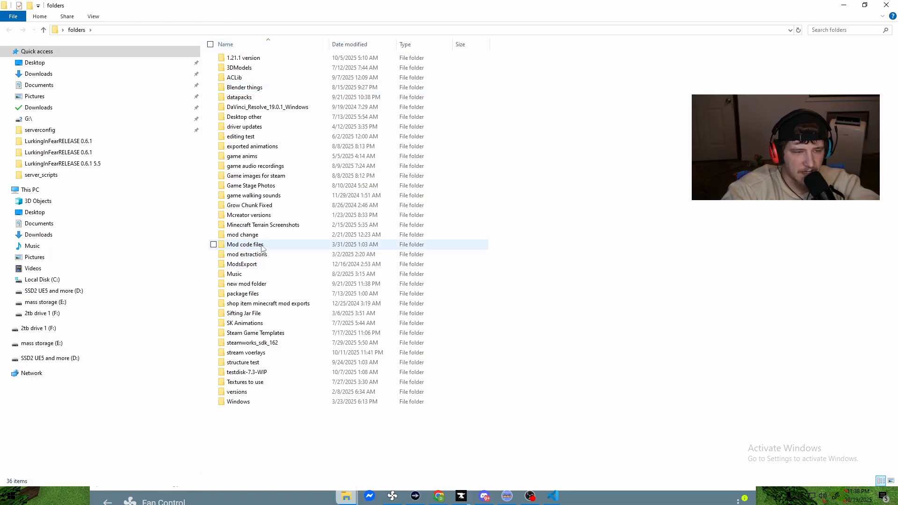
pyautogui.click(245, 244)
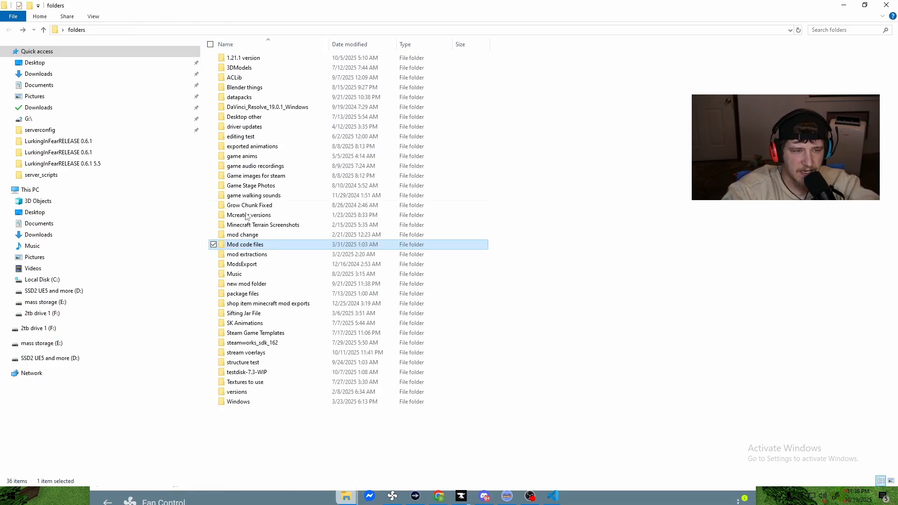
pyautogui.doubleClick(247, 253)
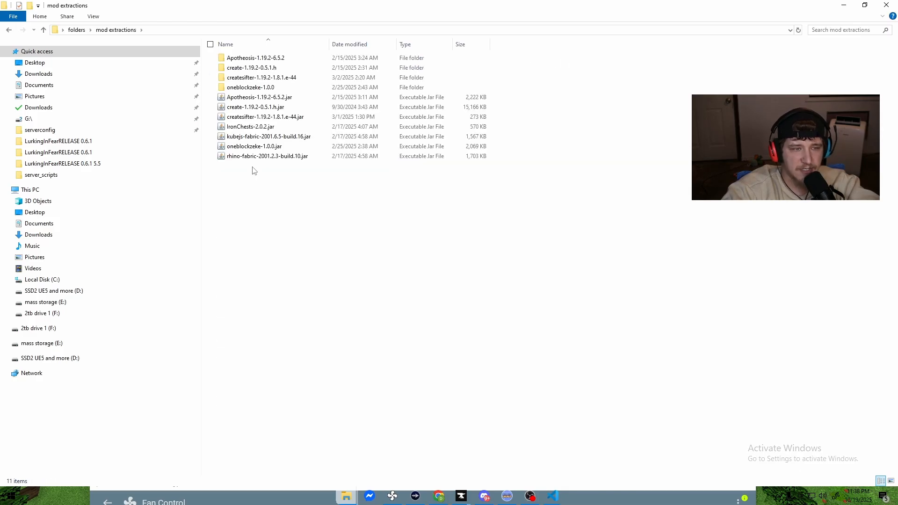
pyautogui.moveTo(272, 227)
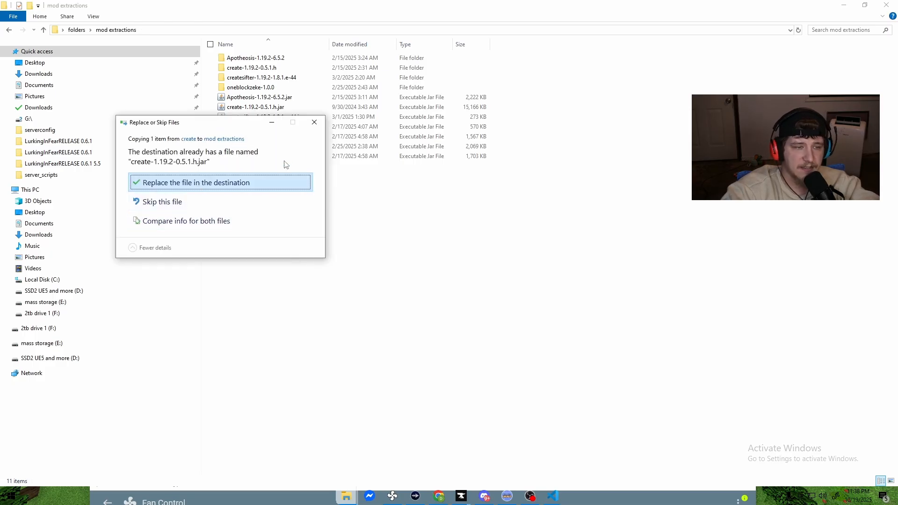
pyautogui.click(195, 182)
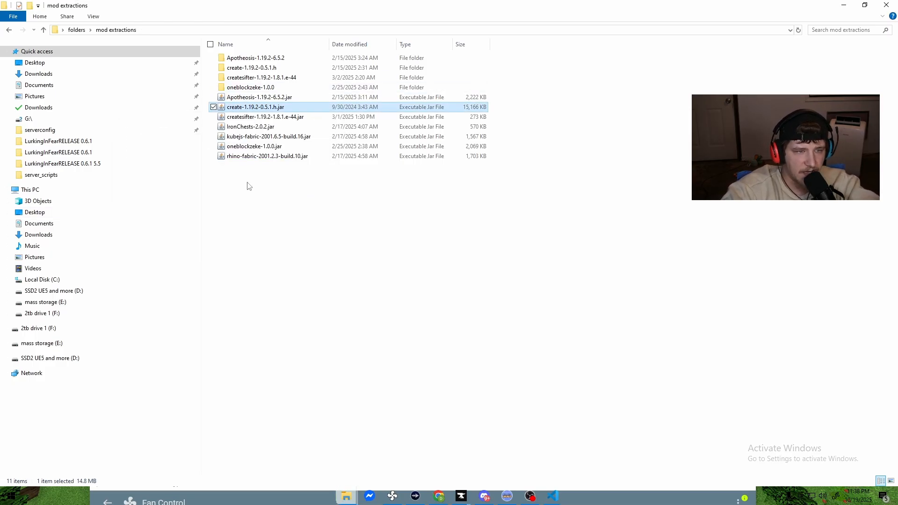
pyautogui.click(250, 67)
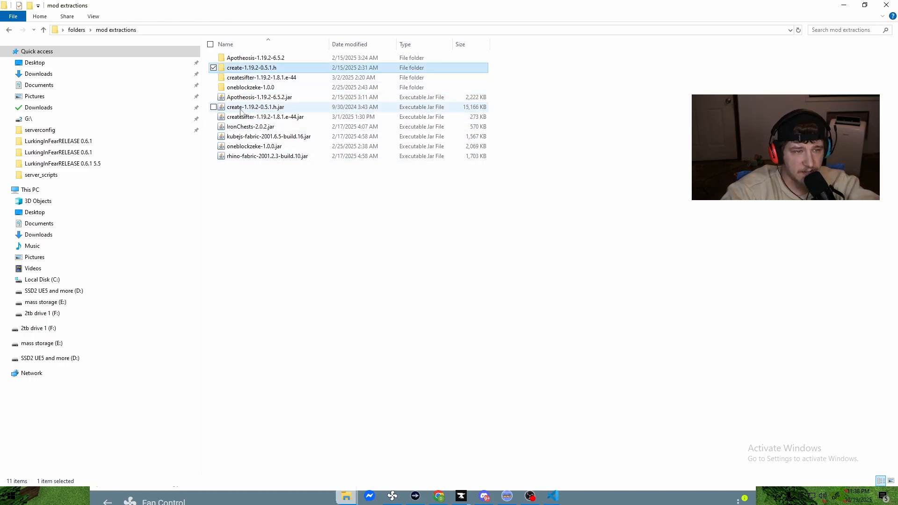
pyautogui.rightClick(256, 107)
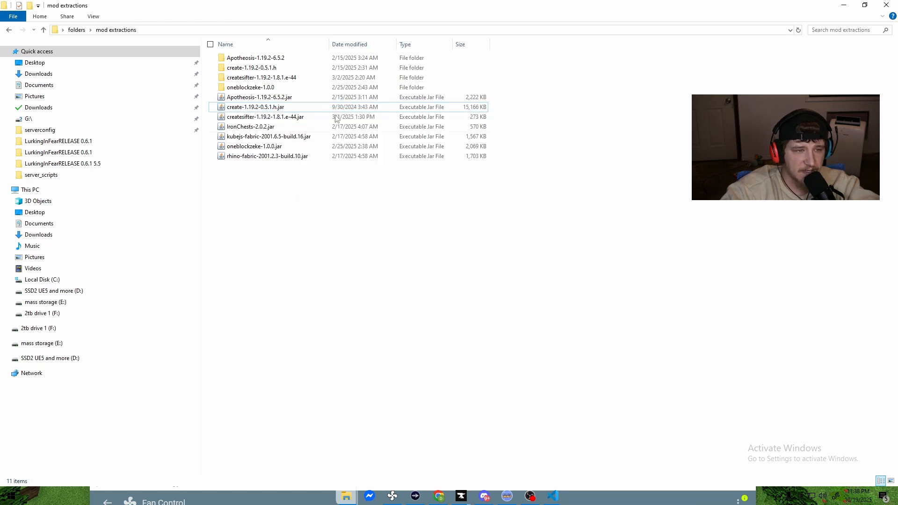
# Step: Browse the extracted Create mod to data > create > recipes > crushing and open amethyst_cluster.json
pyautogui.doubleClick(250, 66)
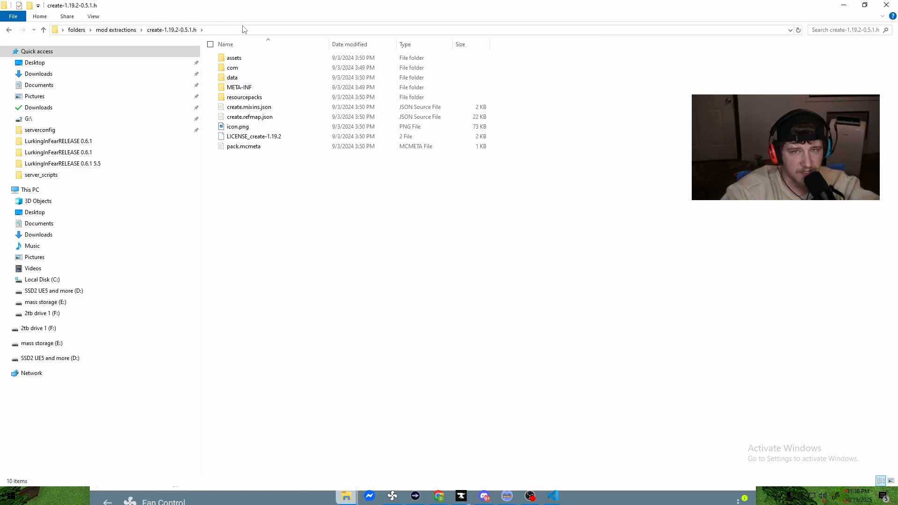
pyautogui.moveTo(240, 38)
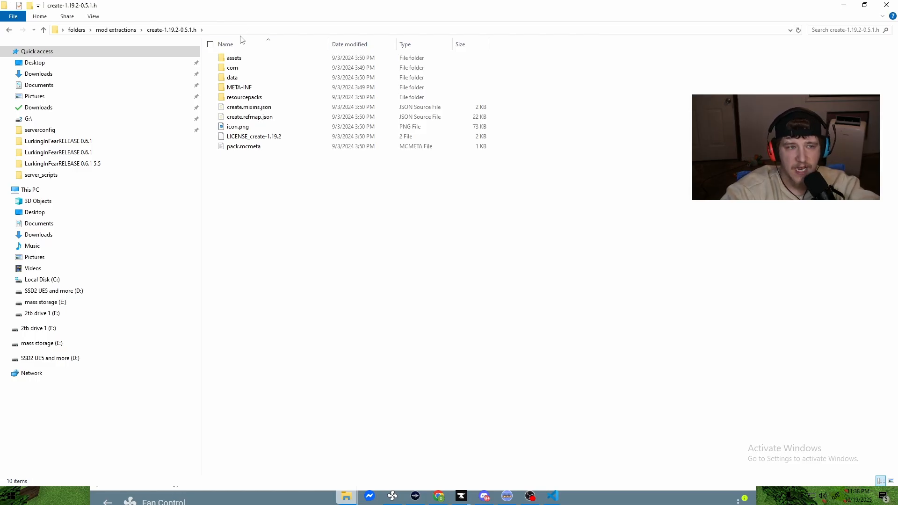
pyautogui.click(234, 57)
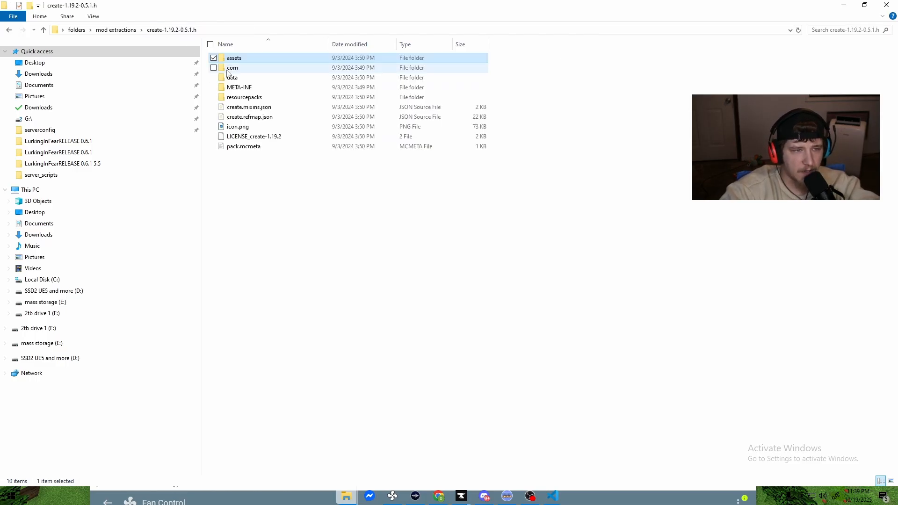
pyautogui.doubleClick(232, 77)
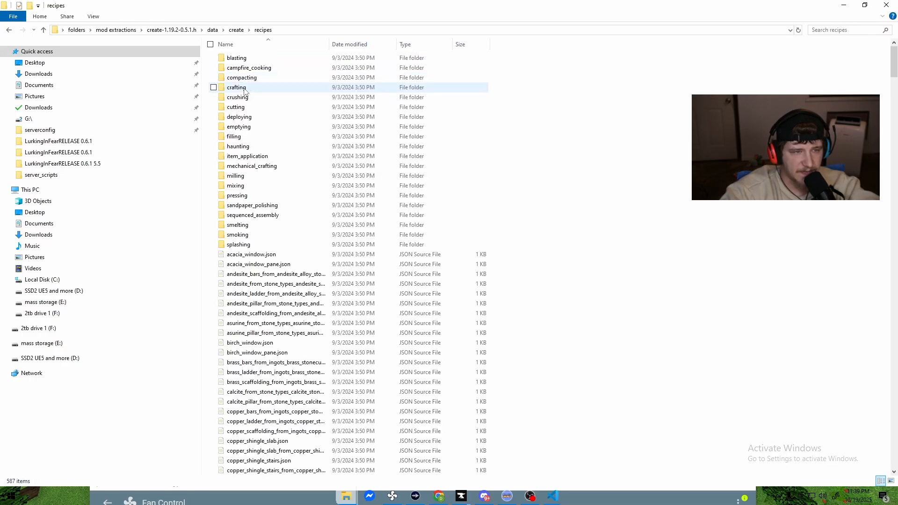
pyautogui.doubleClick(237, 97)
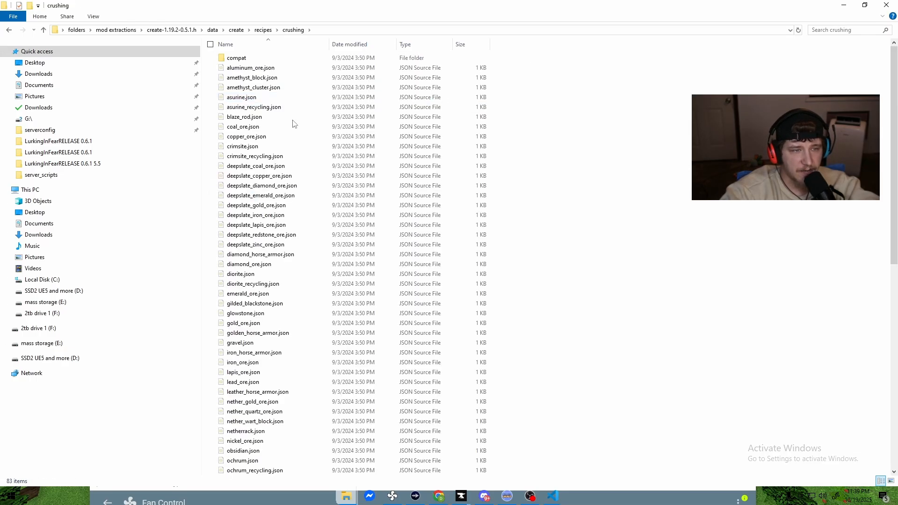
pyautogui.click(252, 77)
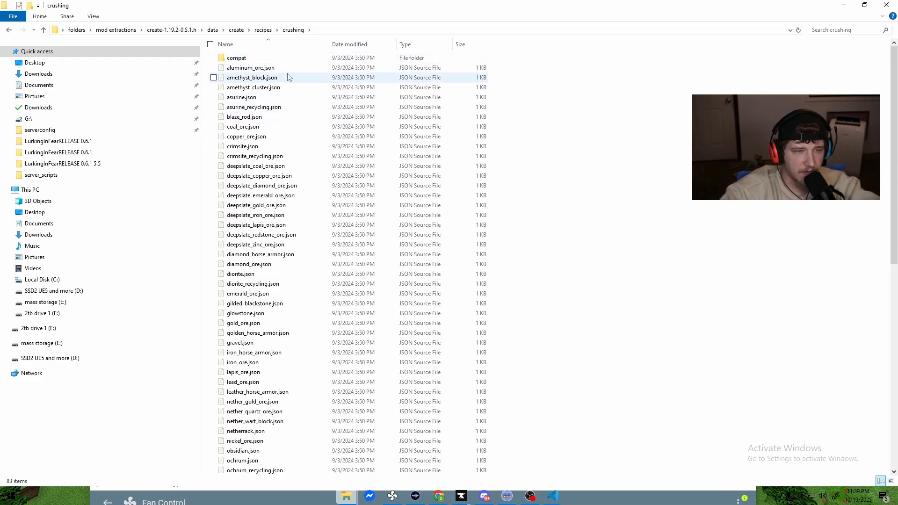
pyautogui.moveTo(253, 87)
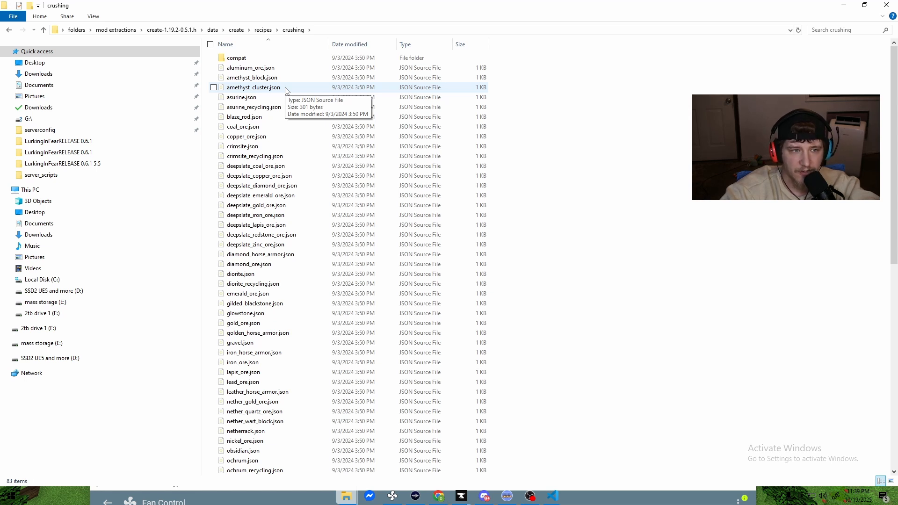
pyautogui.doubleClick(253, 87)
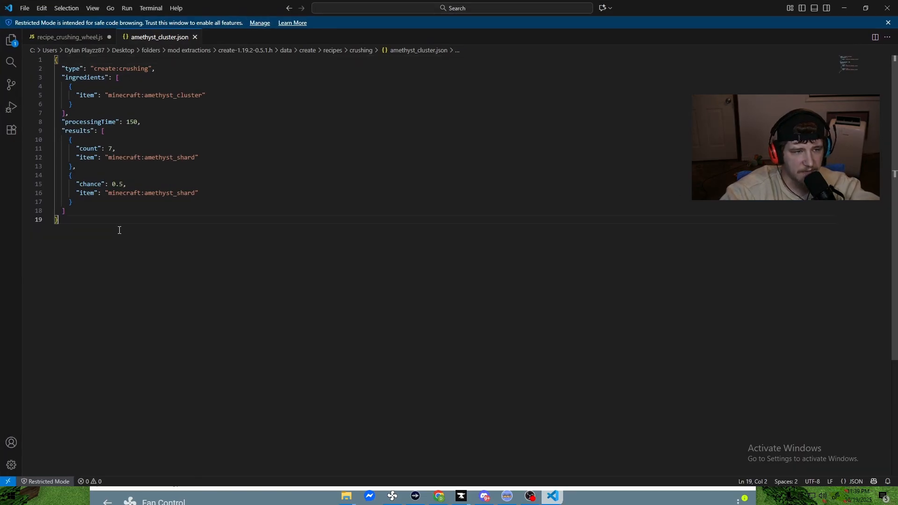
# Step: Paste the amethyst crushing JSON into recipe_crushing_wheel.js and copy the andesite alloy script's wrapper lines
pyautogui.click(68, 37)
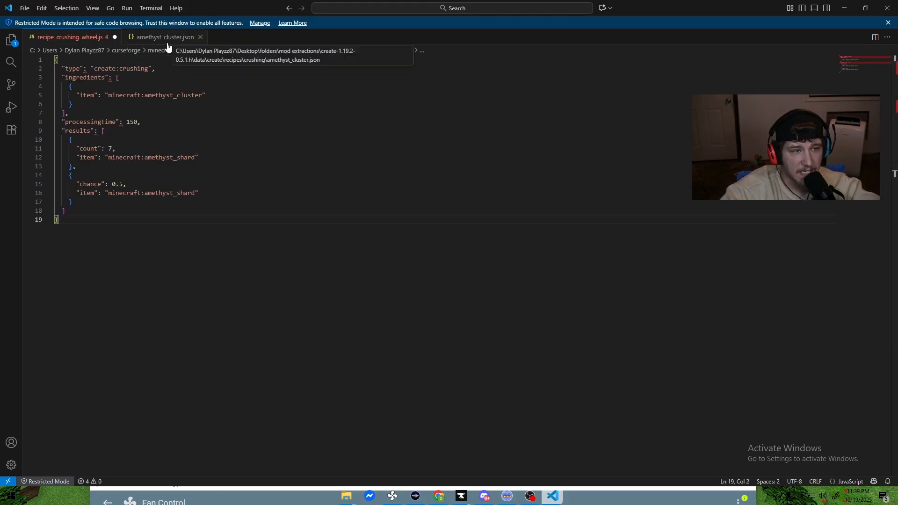
pyautogui.click(275, 36)
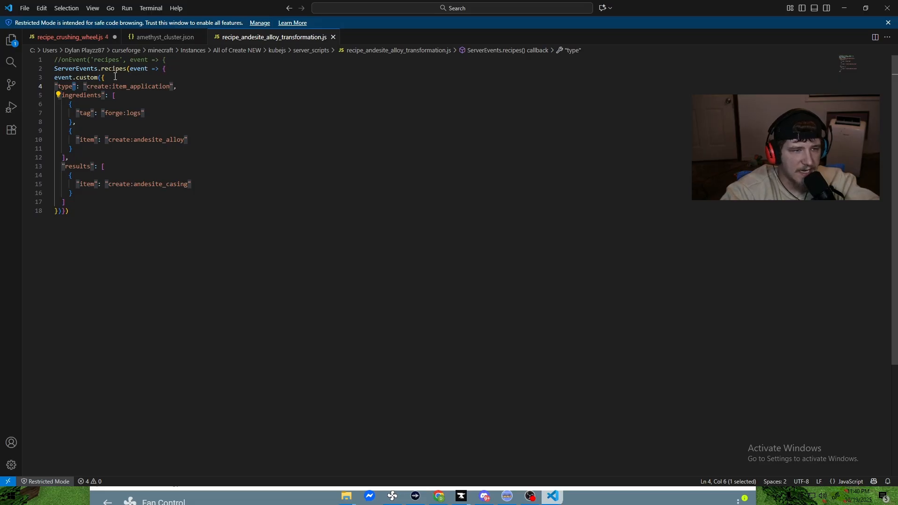
pyautogui.click(69, 37)
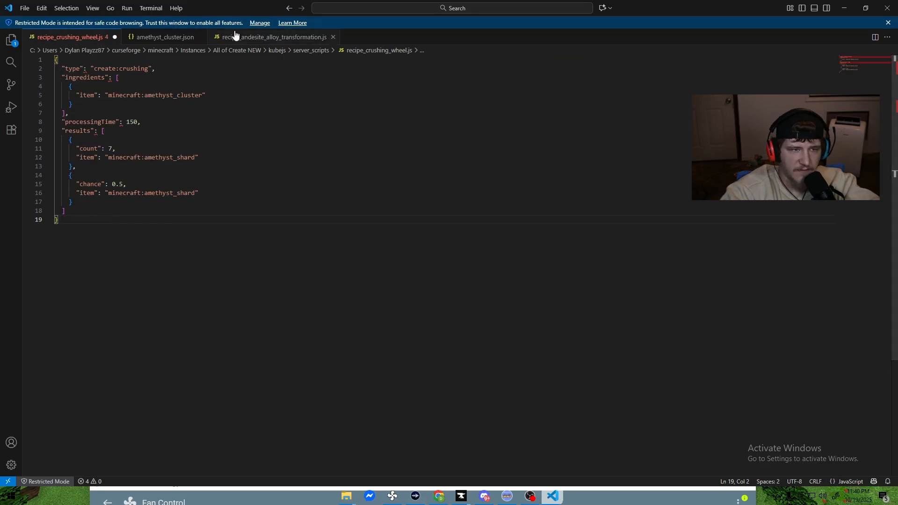
pyautogui.click(274, 36)
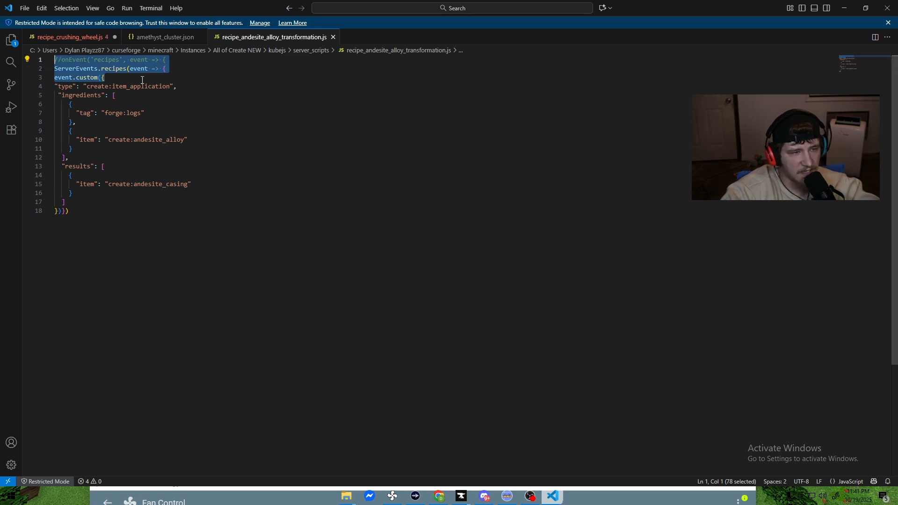
pyautogui.click(68, 36)
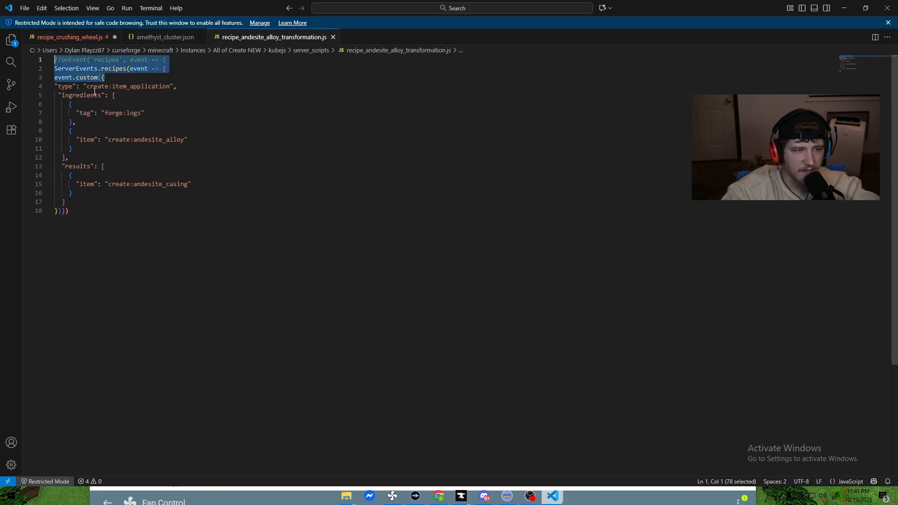
pyautogui.moveTo(69, 37)
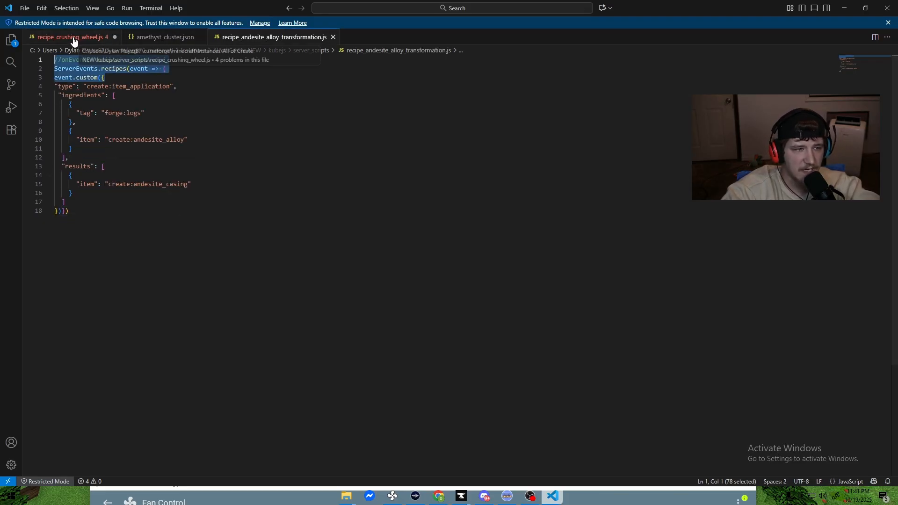
pyautogui.click(69, 37)
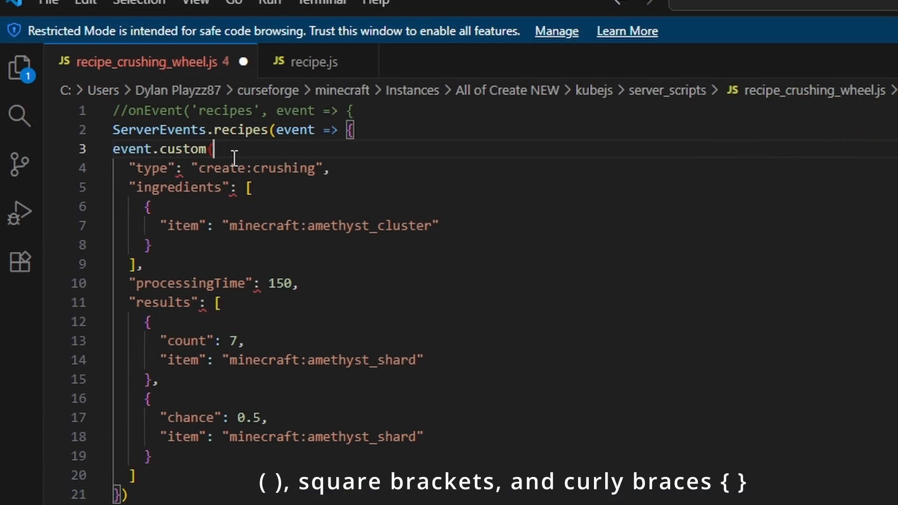
# Step: Add the opening { and closing )}) so the ServerEvents.recipes event.custom block is balanced
pyautogui.write('{')
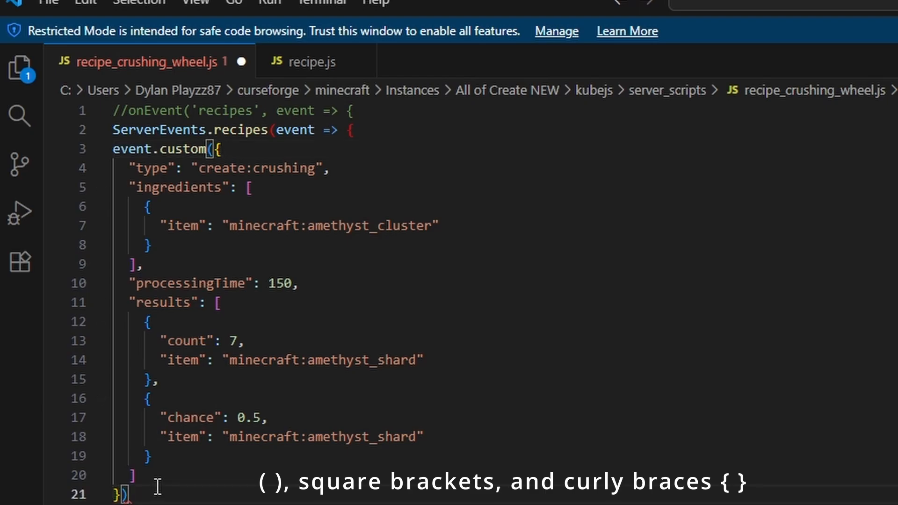
pyautogui.write(')})')
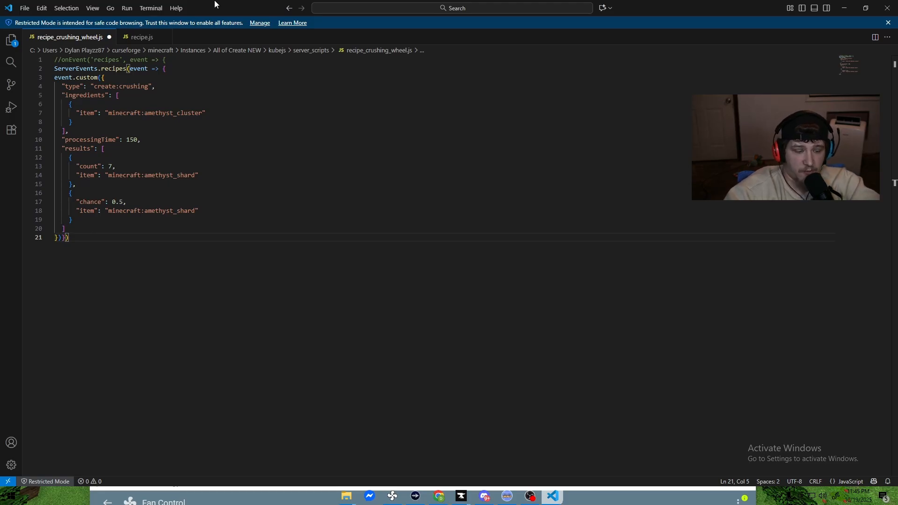
pyautogui.moveTo(288, 479)
pyautogui.write('diamond')
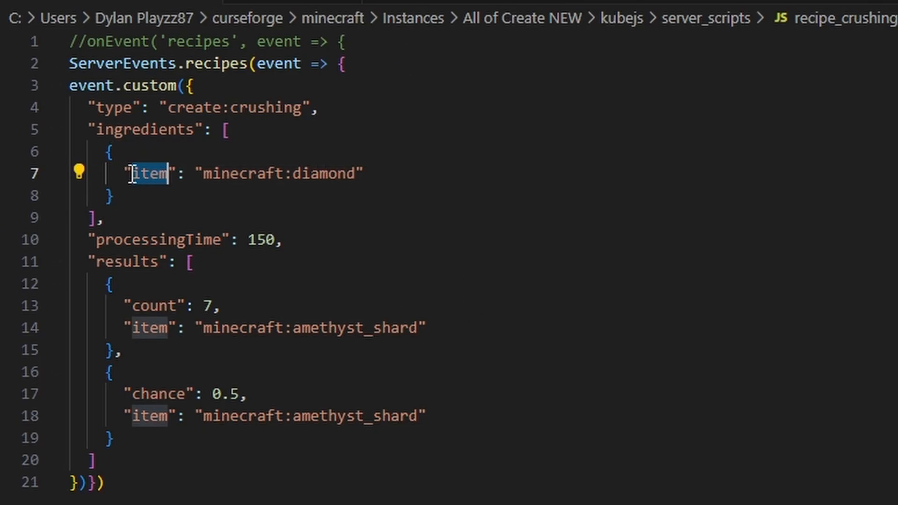
pyautogui.moveTo(377, 247)
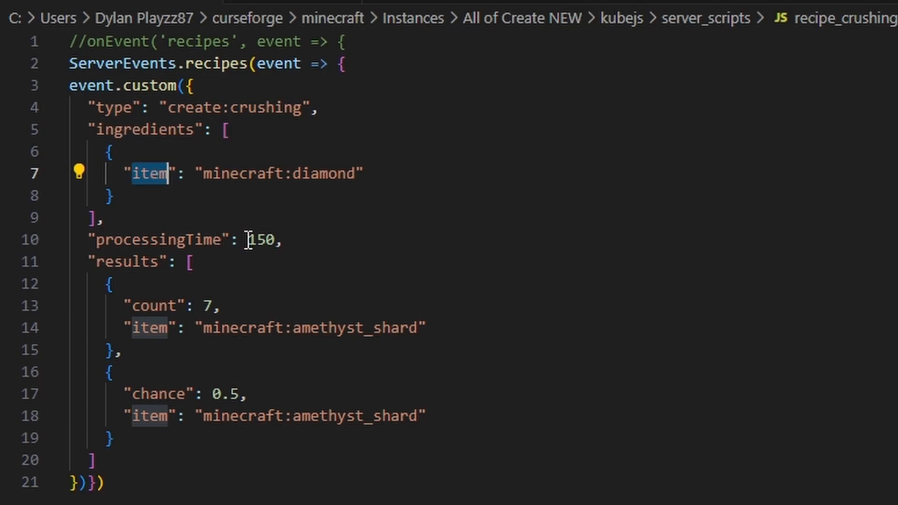
pyautogui.moveTo(262, 222)
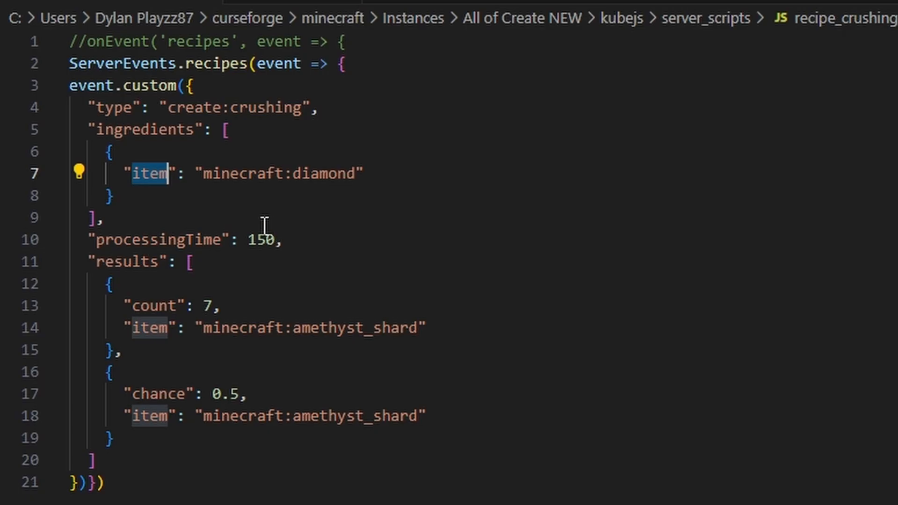
pyautogui.moveTo(250, 224)
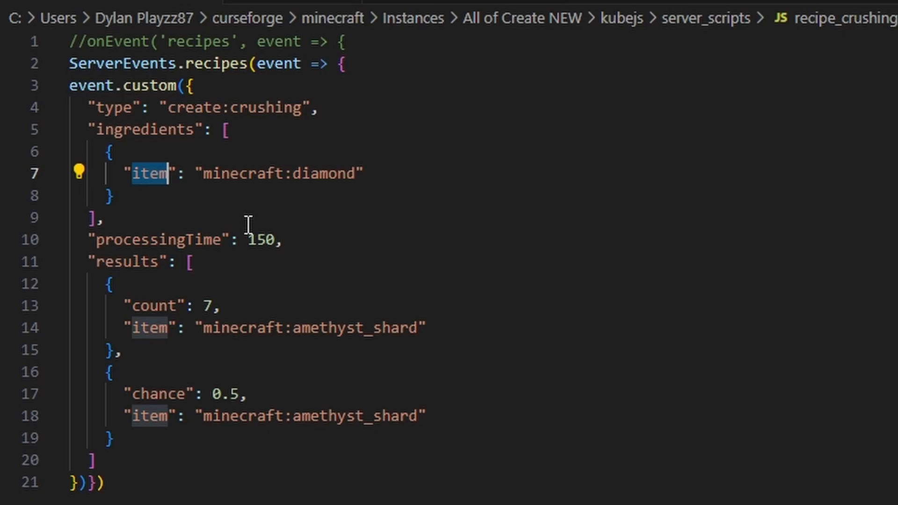
pyautogui.moveTo(229, 253)
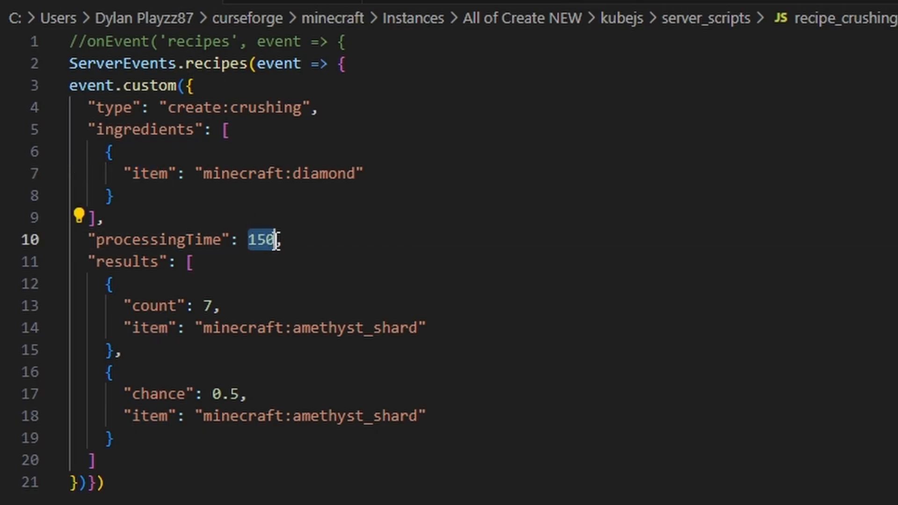
# Step: Set processing time 10, results to minecraft:netherite_ingot and netherite_block, and the second key to block
pyautogui.write('10')
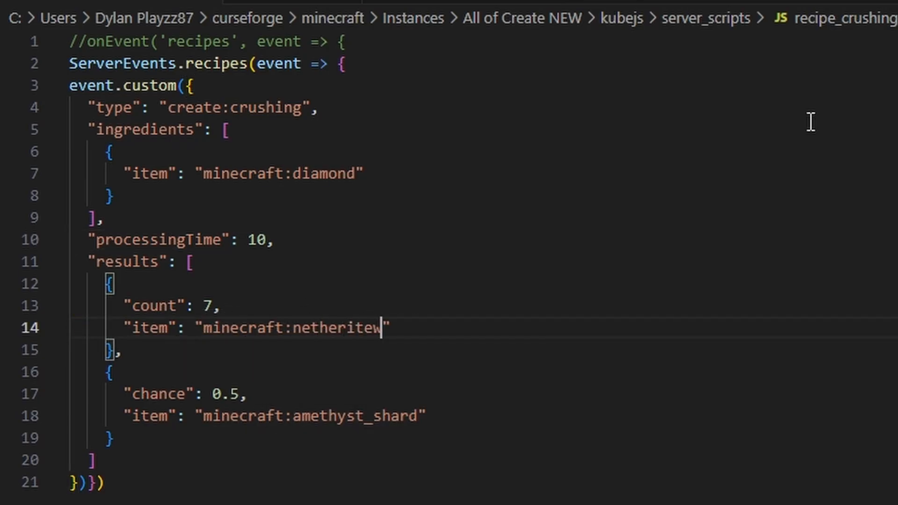
pyautogui.press('Backspace')
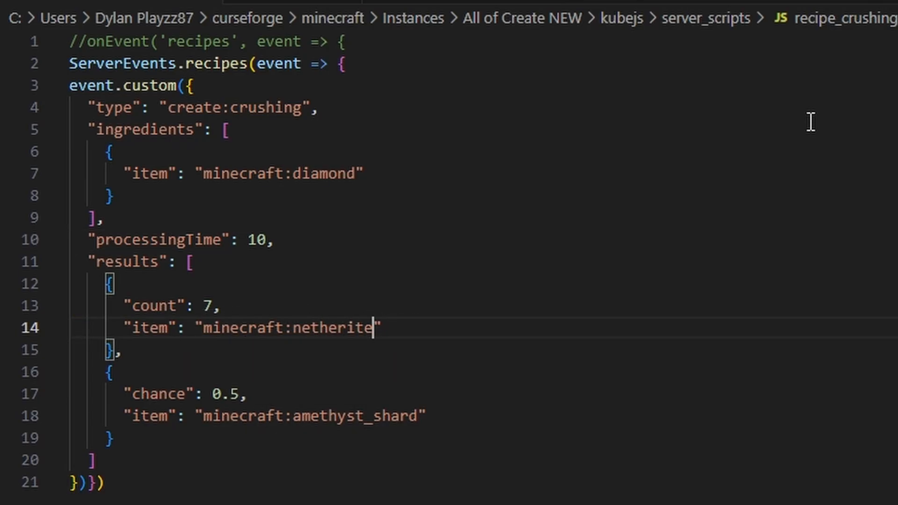
pyautogui.write('_ingot')
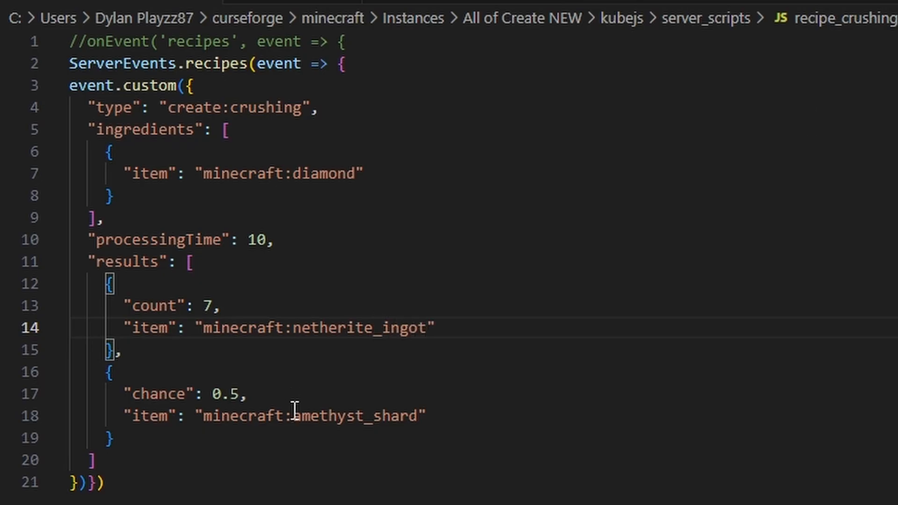
pyautogui.doubleClick(309, 416)
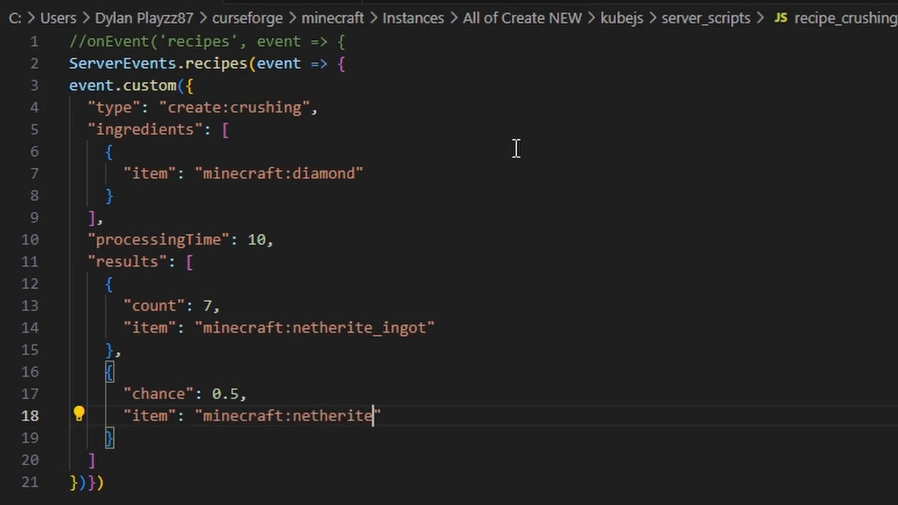
pyautogui.write('_block')
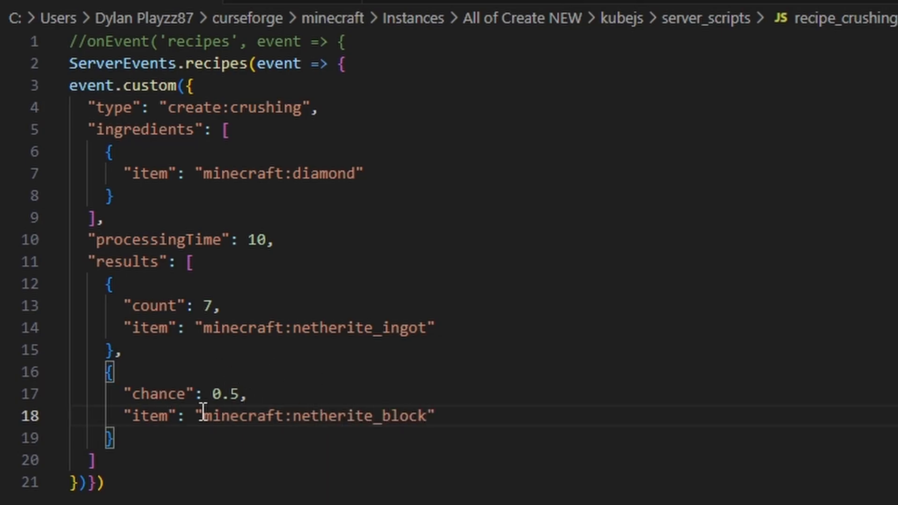
pyautogui.doubleClick(151, 416)
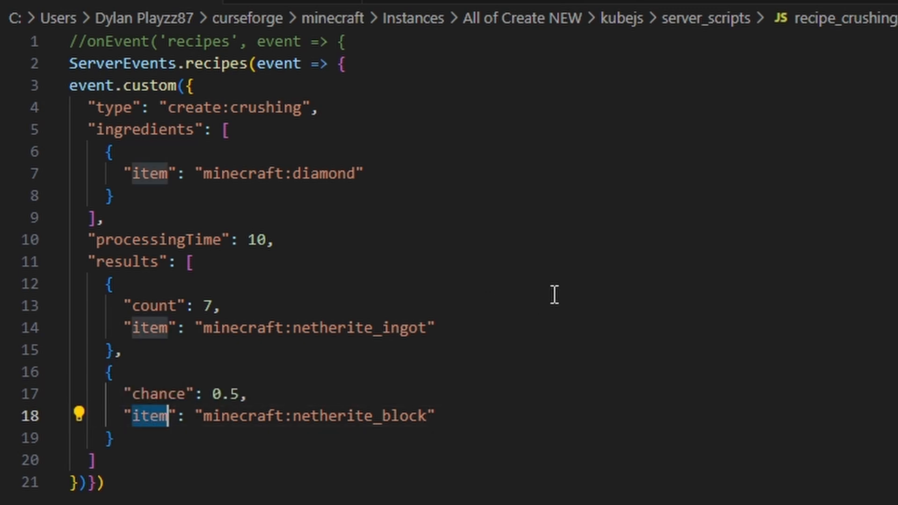
pyautogui.write('block')
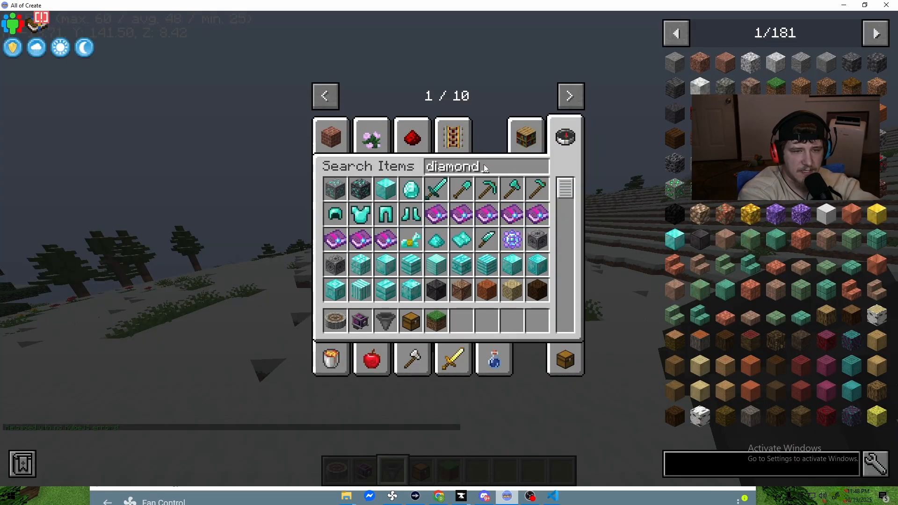
# Step: Place a hopper and chest under the crushing wheels and check the collected netherite ingots and diamond shards
pyautogui.click(564, 135)
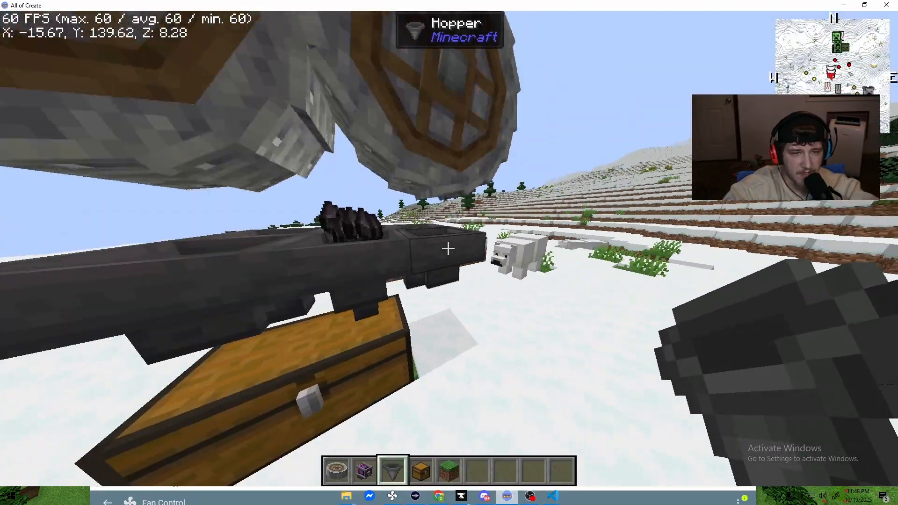
pyautogui.press('e')
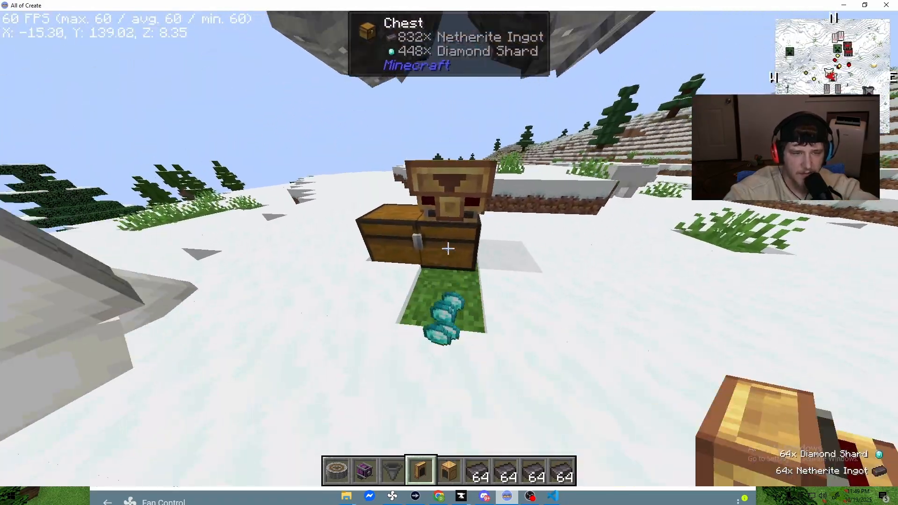
pyautogui.press('e')
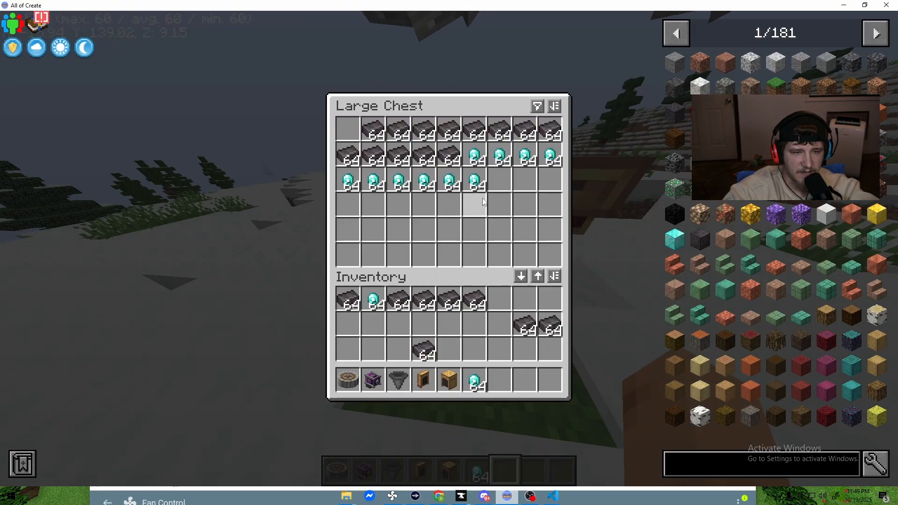
pyautogui.moveTo(473, 158)
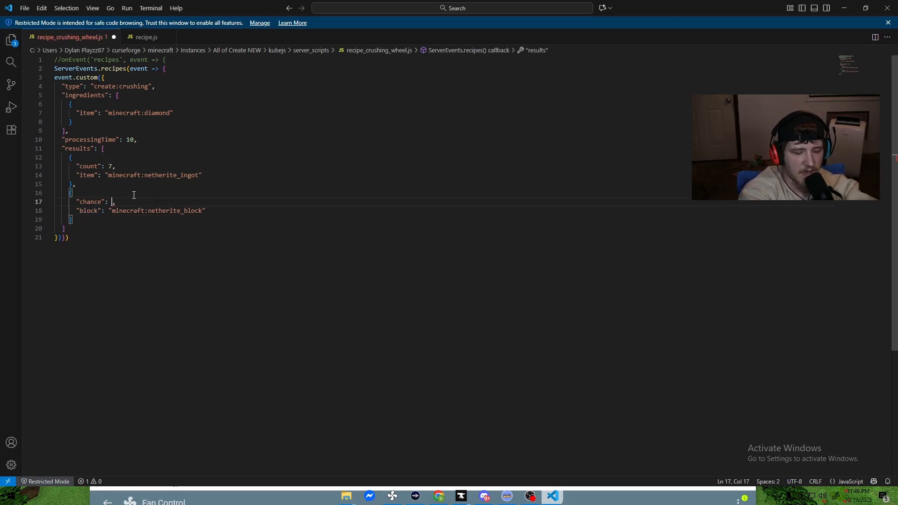
pyautogui.write('90')
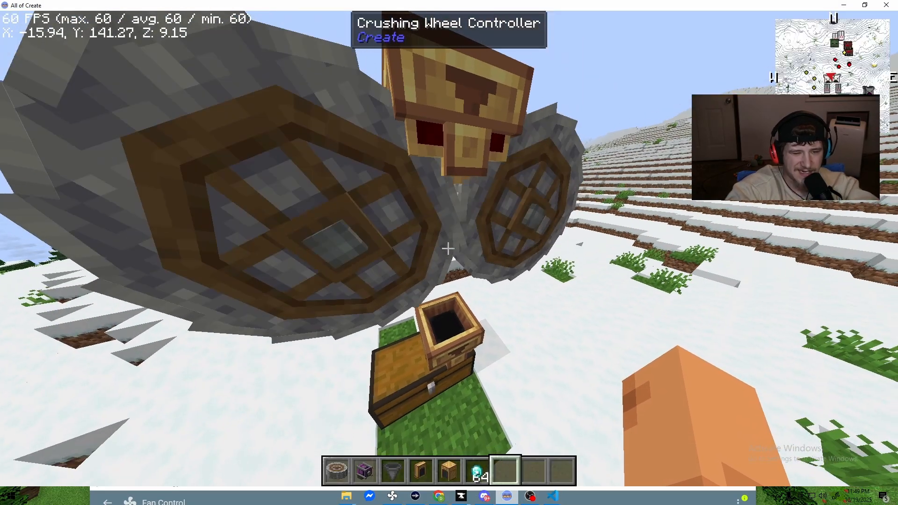
# Step: Drop the stack of diamond shards onto the Destroy Item slot in the inventory
pyautogui.press('e')
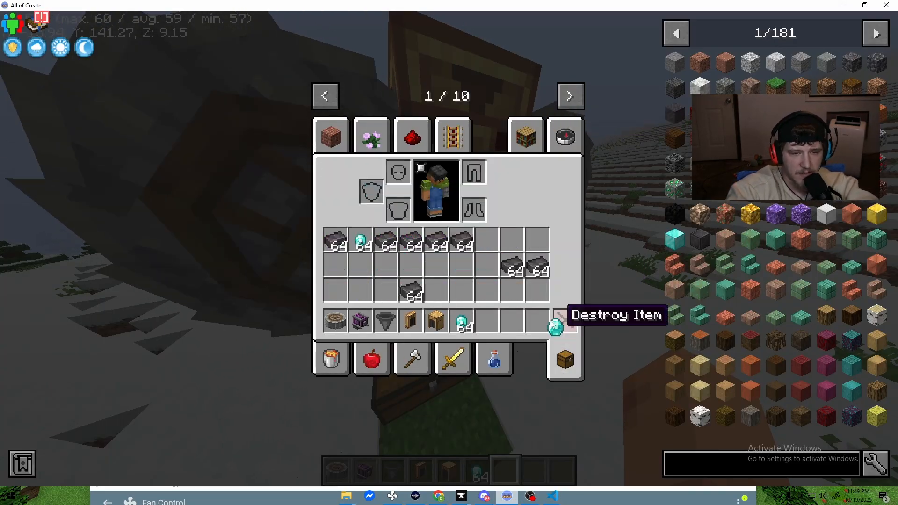
pyautogui.press('e')
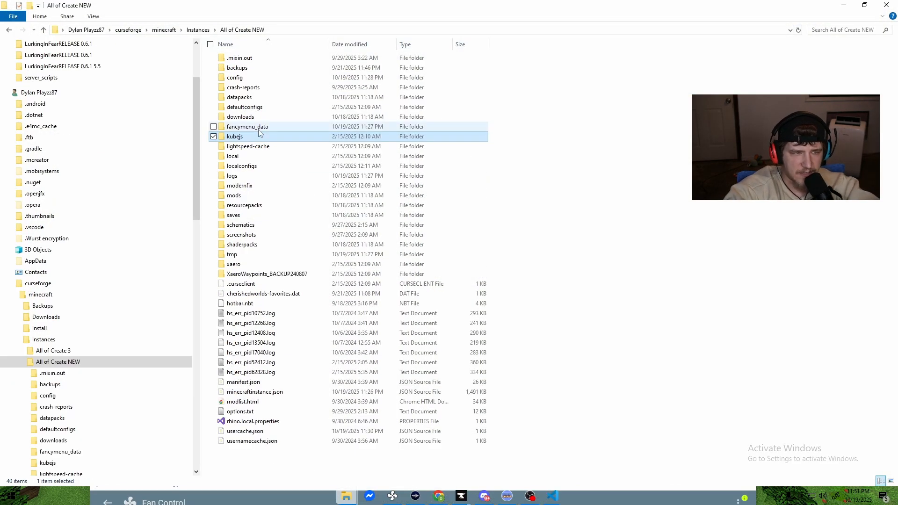
# Step: Create a new blank text document inside kubejs > server_scripts
pyautogui.doubleClick(235, 136)
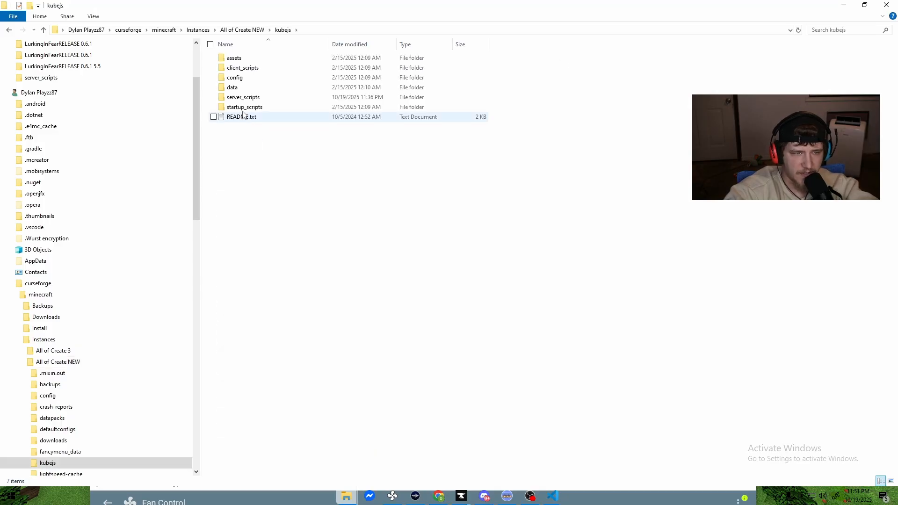
pyautogui.doubleClick(243, 97)
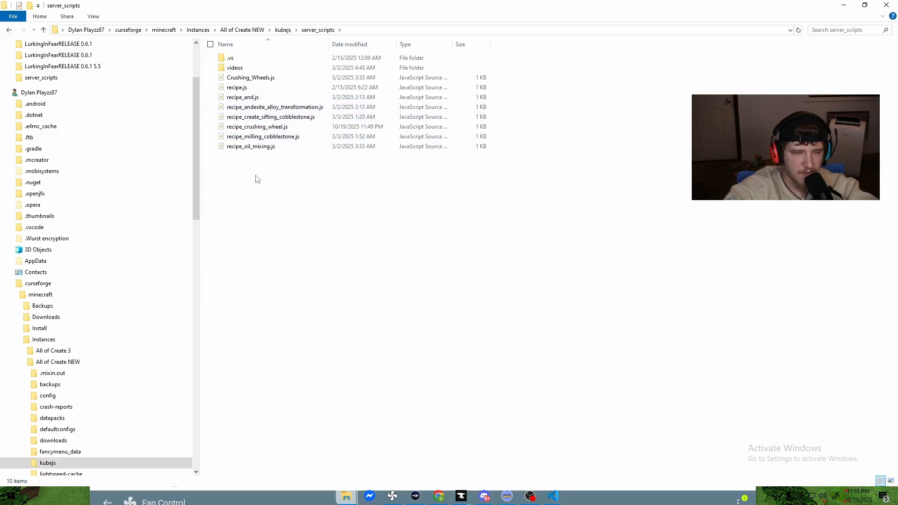
pyautogui.rightClick(256, 177)
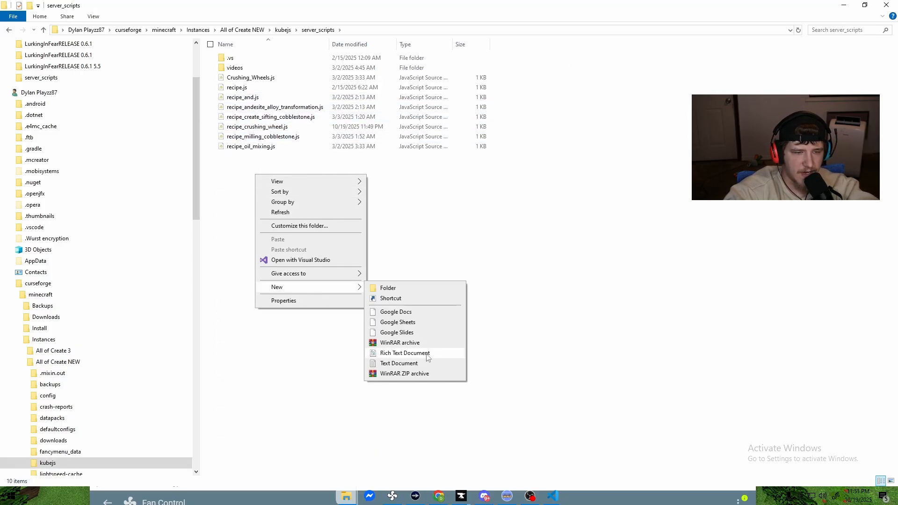
pyautogui.click(398, 363)
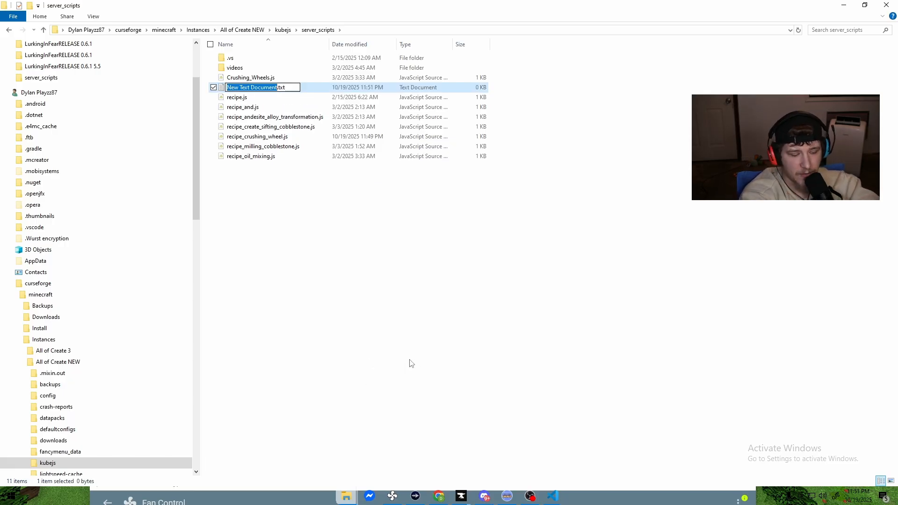
# Step: Name the new file remove_recipe_1.js, accepting the .js extension change
pyautogui.write('remove_')
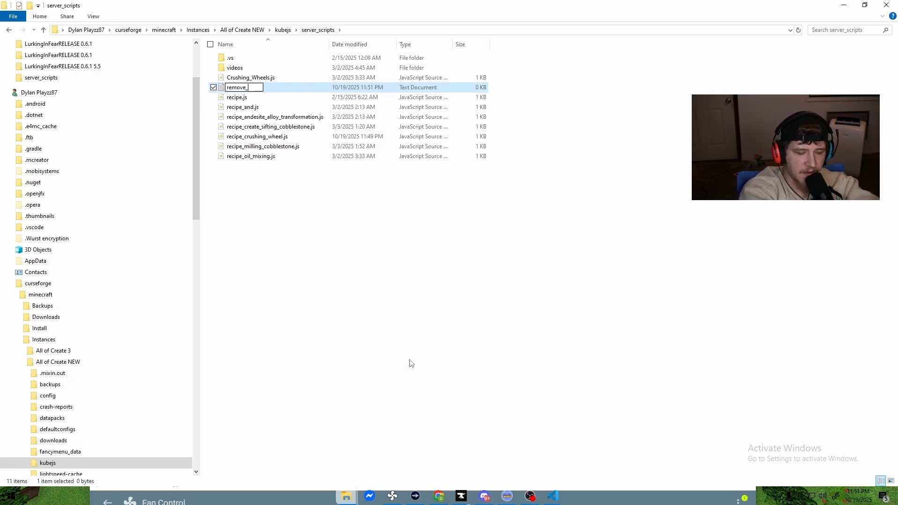
pyautogui.write('recipe_1.js')
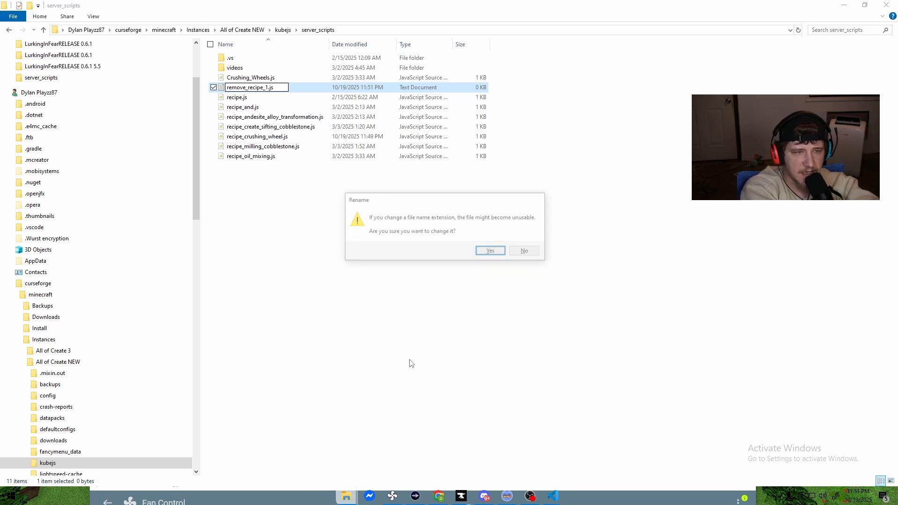
pyautogui.click(489, 251)
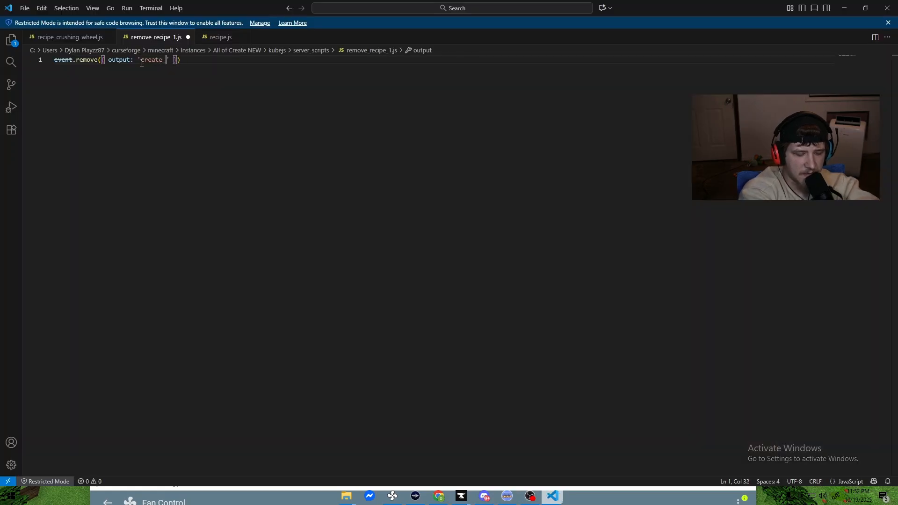
# Step: Write the event.remove line for create_crush_everything:diamond_shard and the commented onEvent('recipes') line
pyautogui.write('crush_erverything')
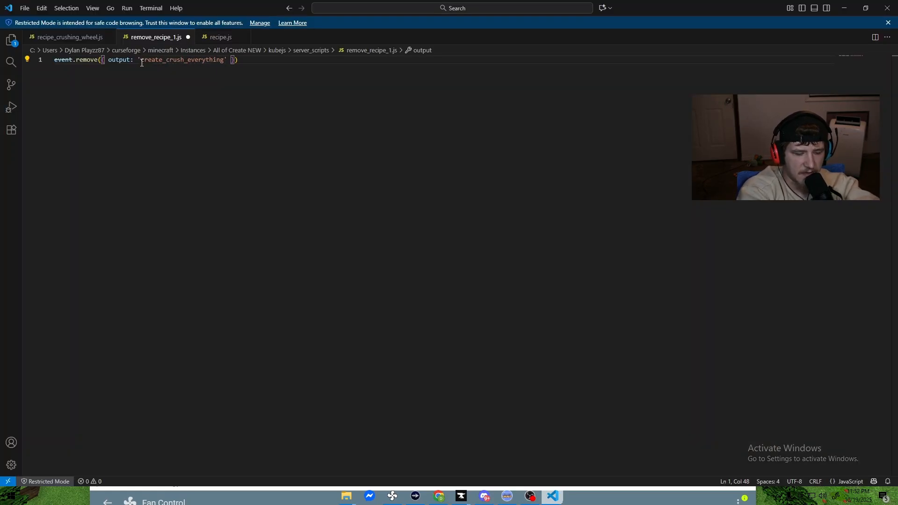
pyautogui.write(':diamond_sh')
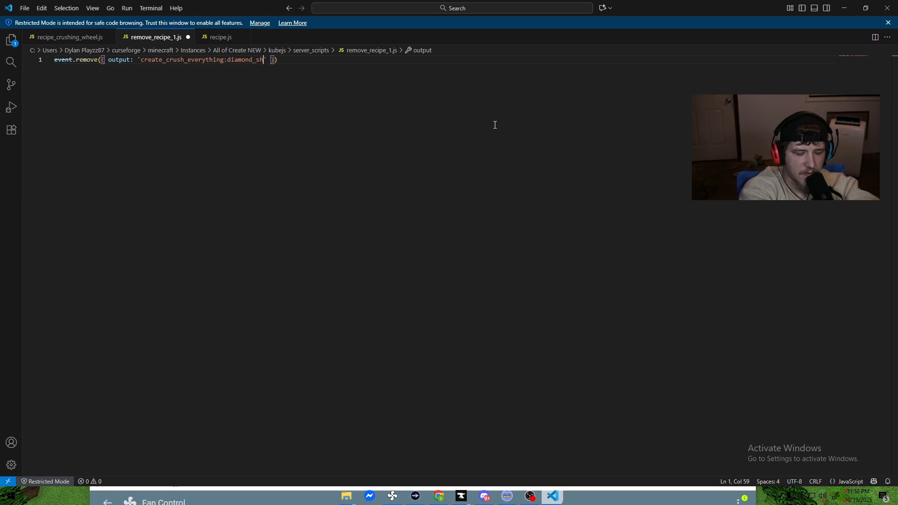
pyautogui.write('ard')
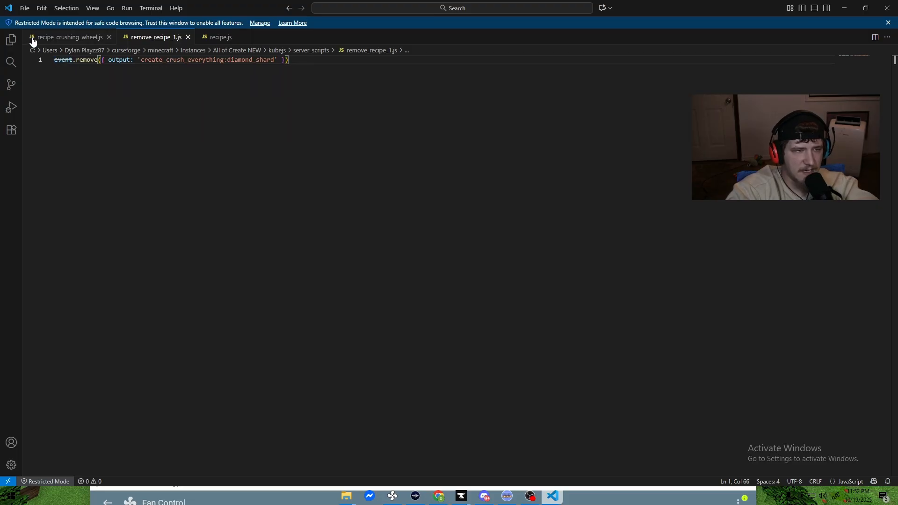
pyautogui.click(66, 37)
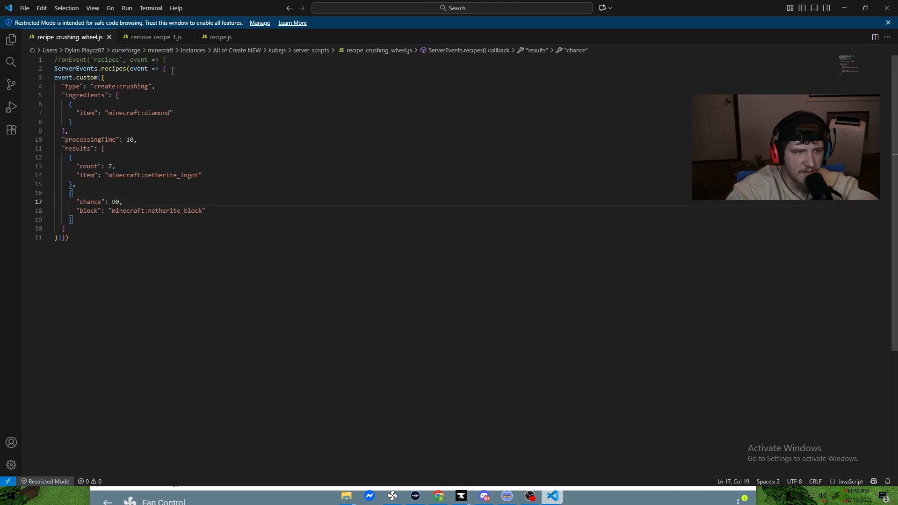
pyautogui.click(156, 36)
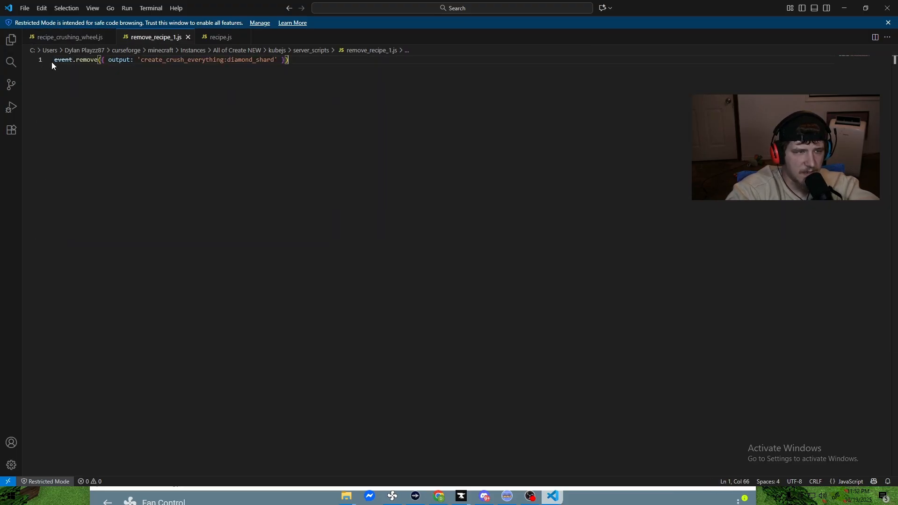
pyautogui.write("//onEvent('recipes', event => {")
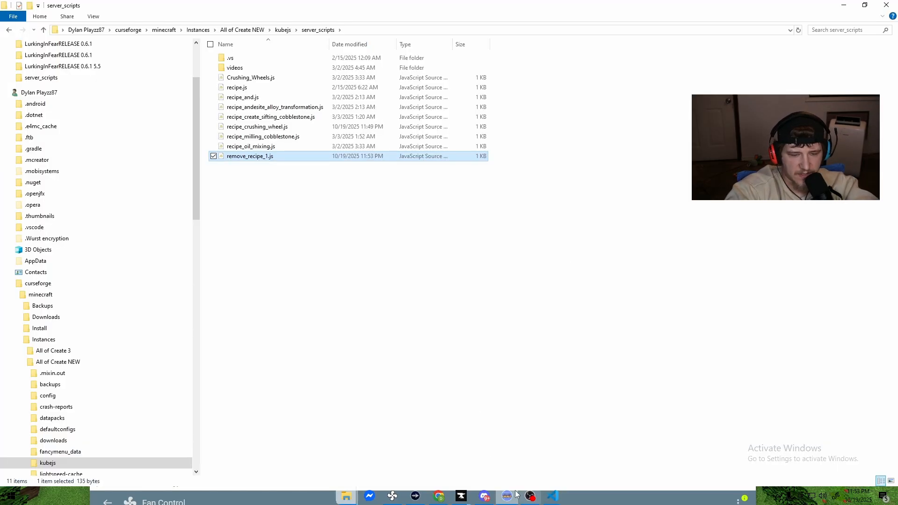
# Step: In the game, search 'diamond' in creative and take stacks of diamonds into the inventory
pyautogui.click(506, 496)
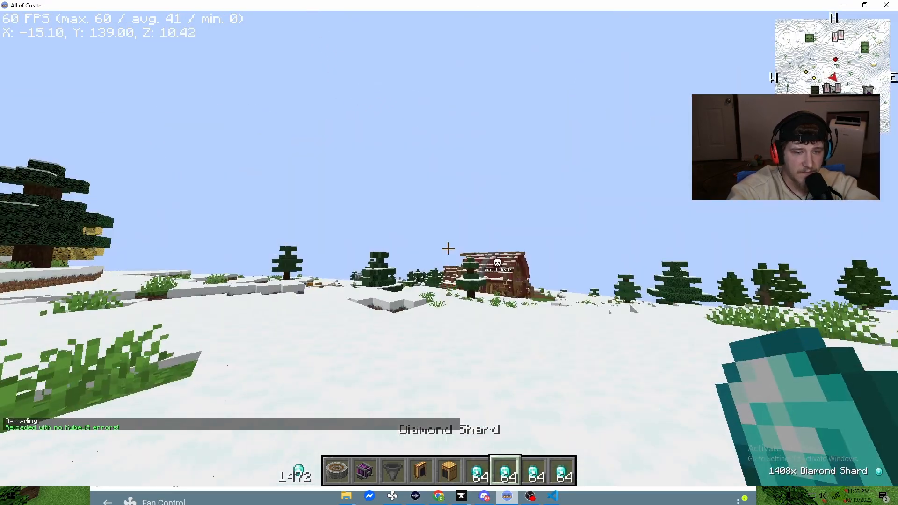
pyautogui.press('e')
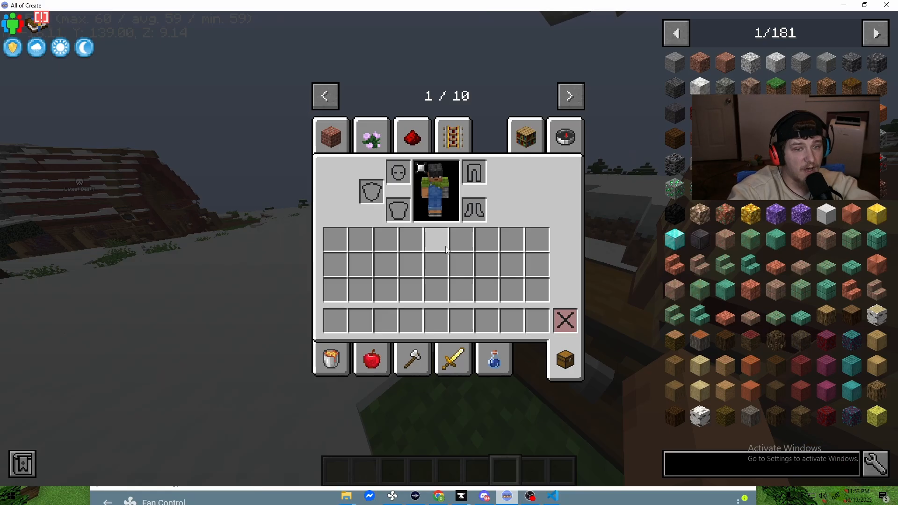
pyautogui.click(564, 134)
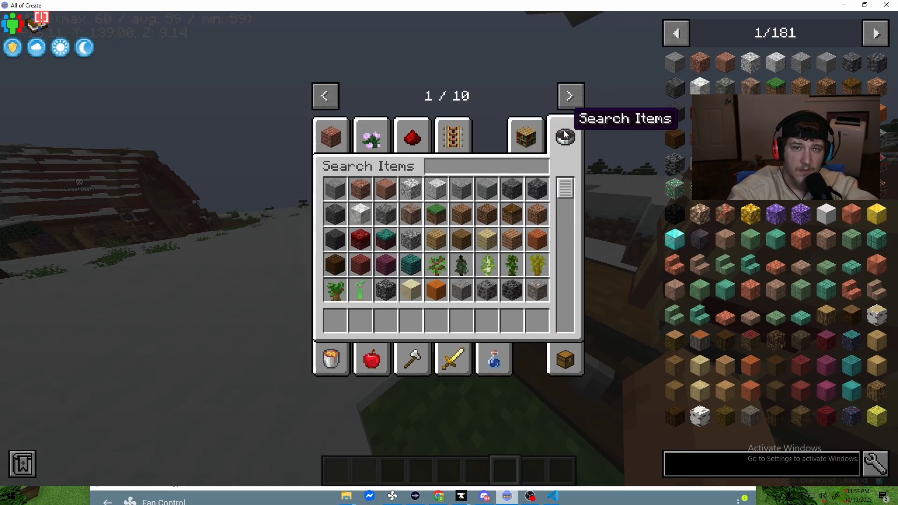
pyautogui.write('diamond')
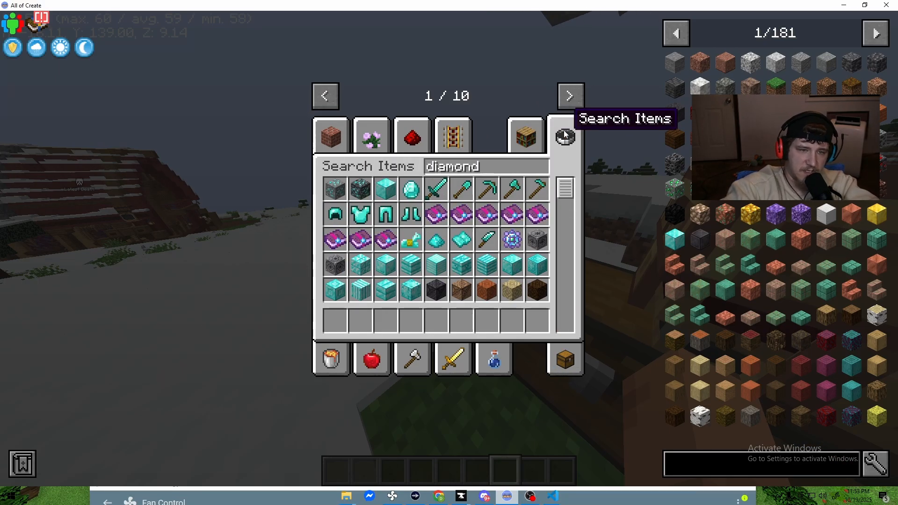
pyautogui.click(564, 134)
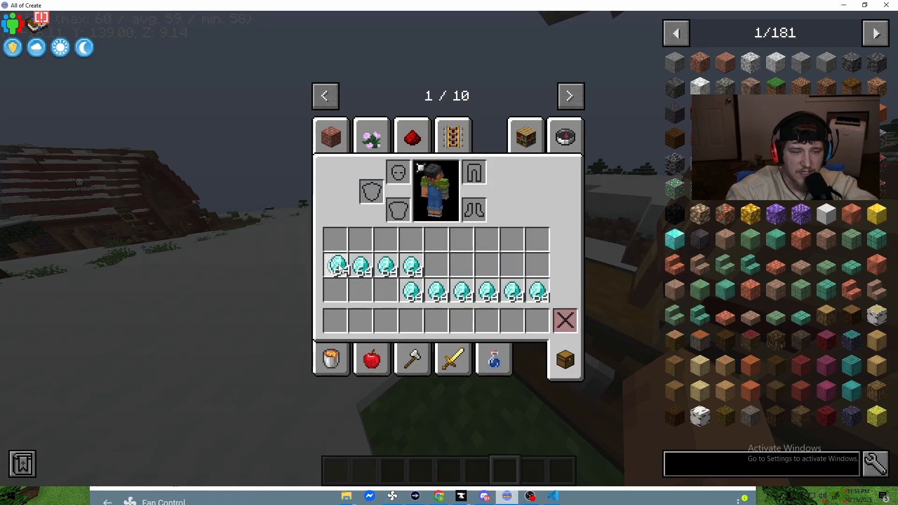
pyautogui.press('Escape')
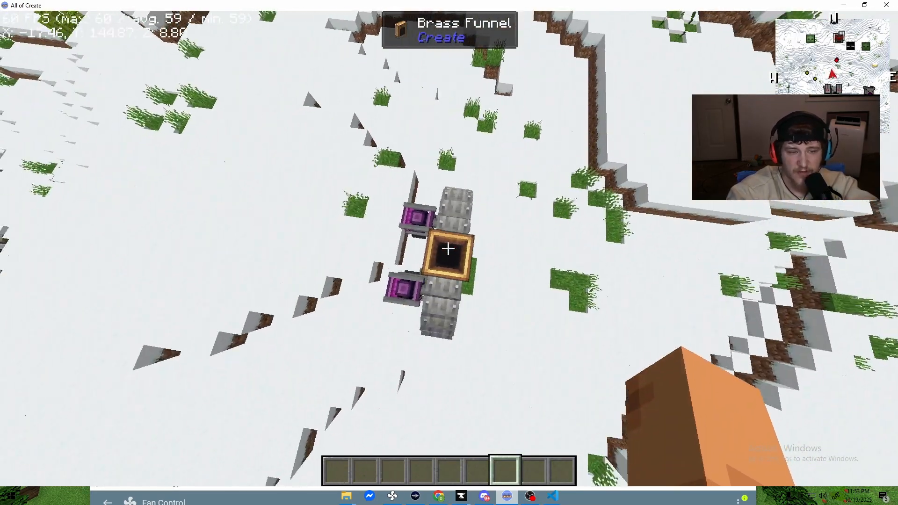
# Step: Feed the diamonds to the crushing wheels and check the chest of netherite ingots
pyautogui.press('e')
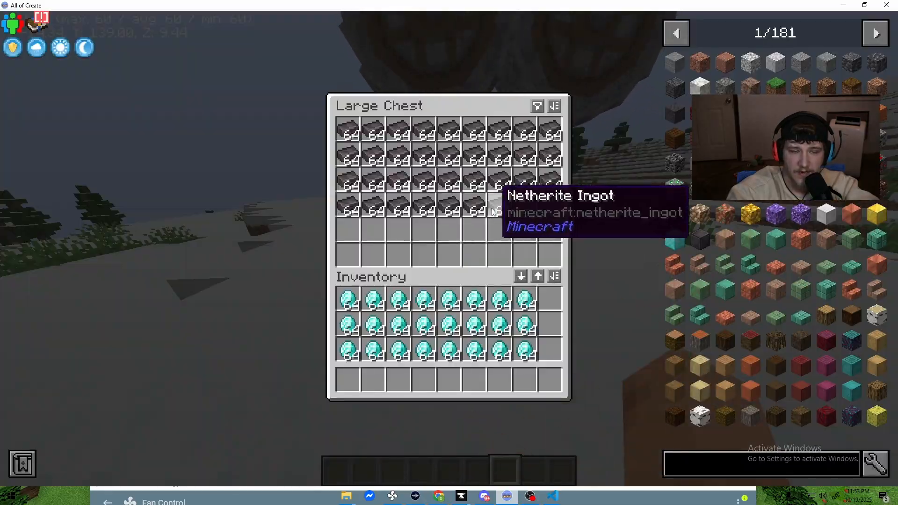
pyautogui.press('Escape')
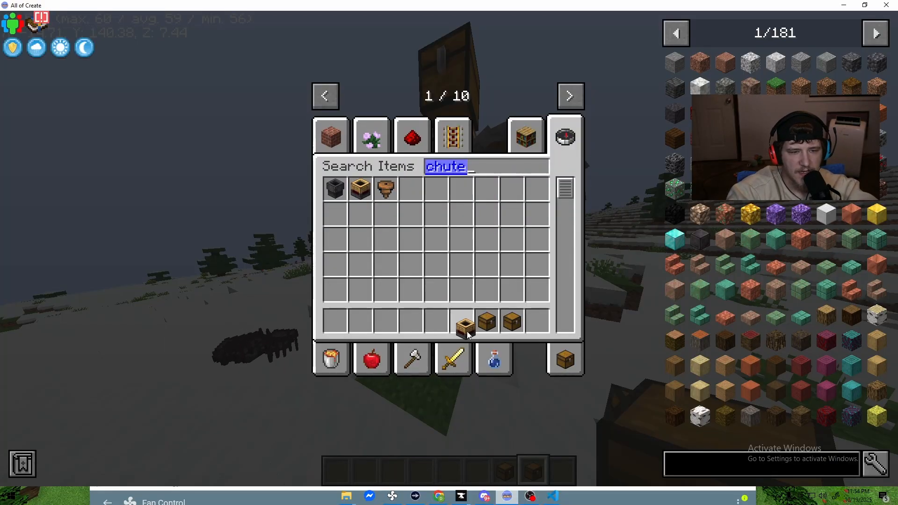
pyautogui.press('Escape')
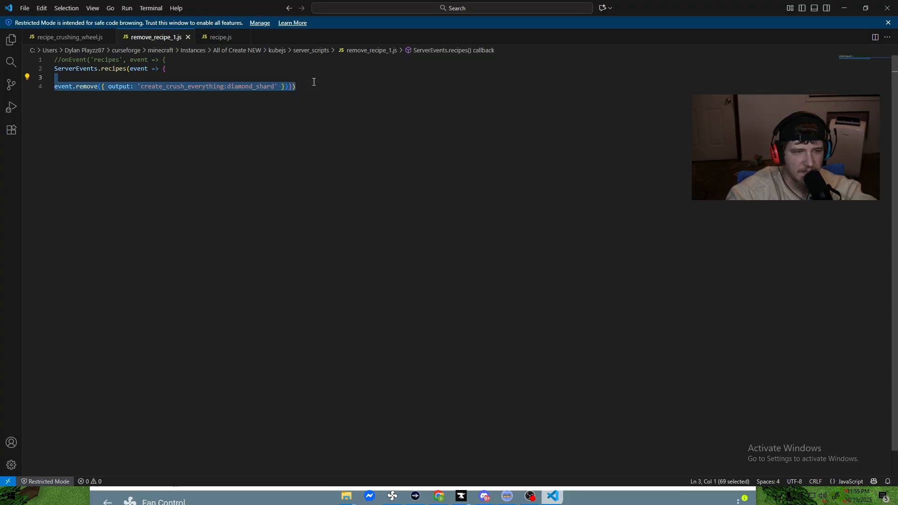
# Step: Duplicate the removal script as remove_recipe_2.js and open it for editing
pyautogui.click(344, 495)
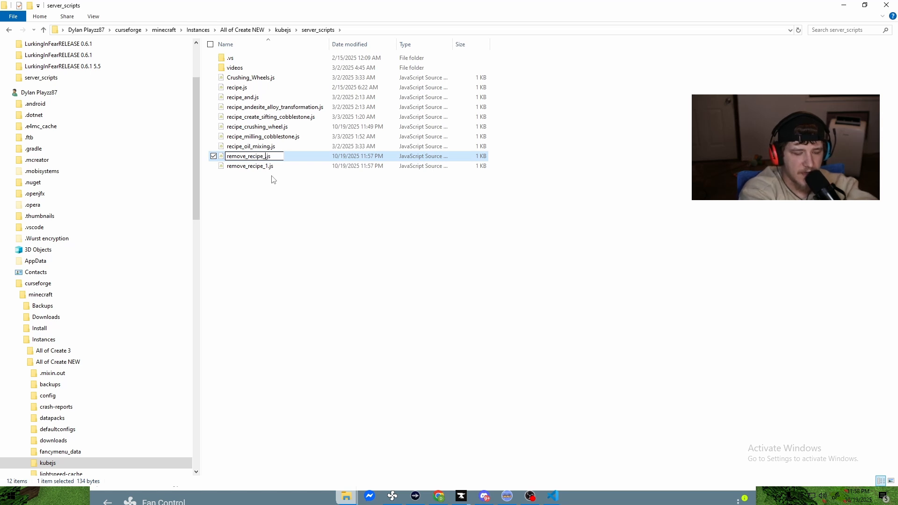
pyautogui.doubleClick(250, 156)
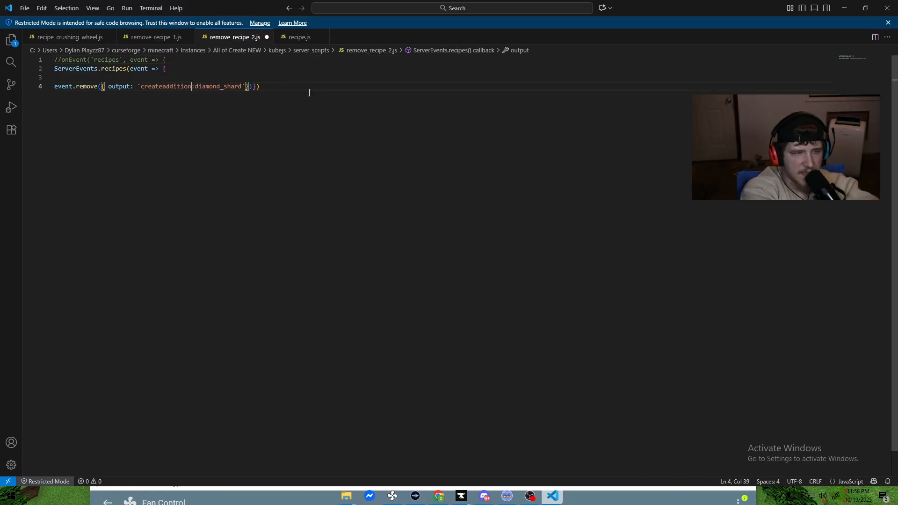
# Step: Change the removal target to createadditions:diamond_shard and save
pyautogui.write('s')
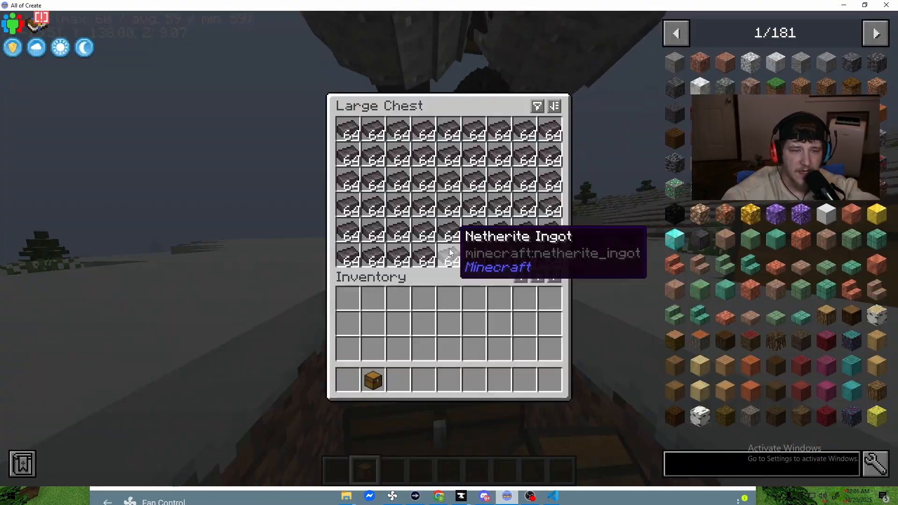
# Step: Move all netherite ingot stacks from the output chest into the inventory and verify
pyautogui.press('escape')
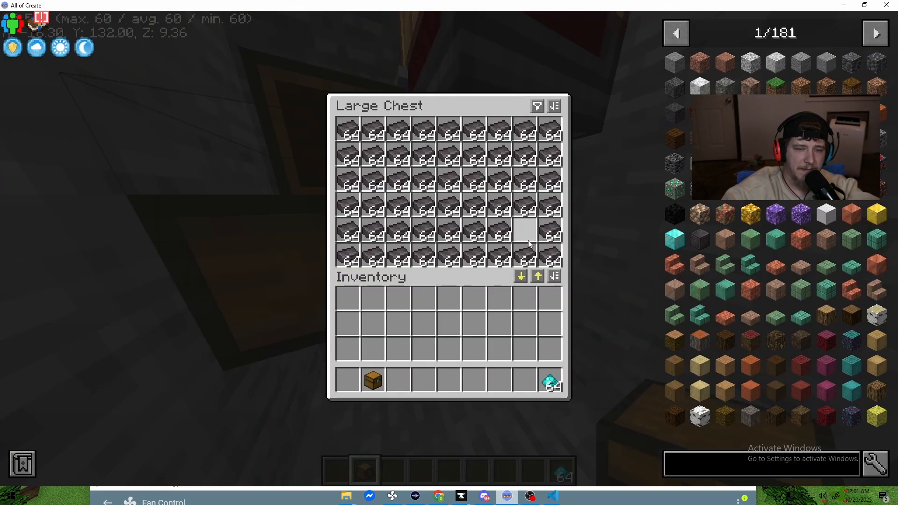
pyautogui.press('Escape')
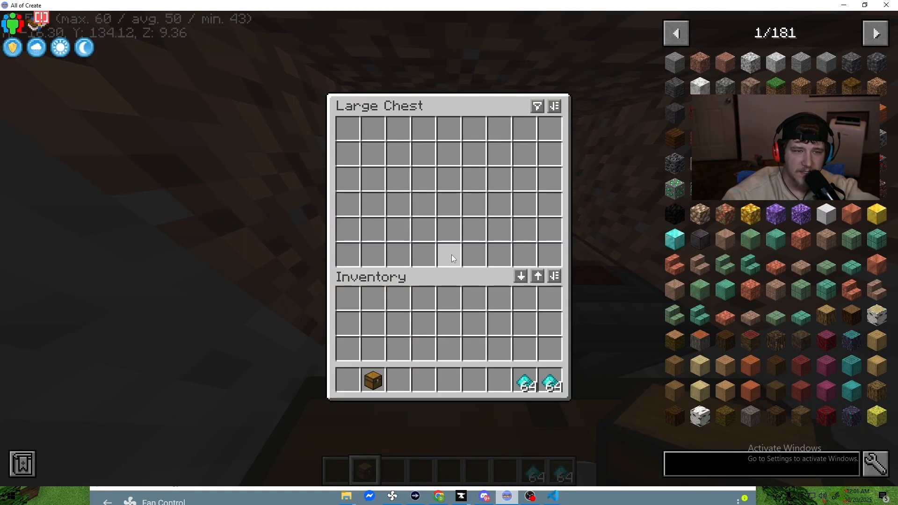
pyautogui.press('Escape')
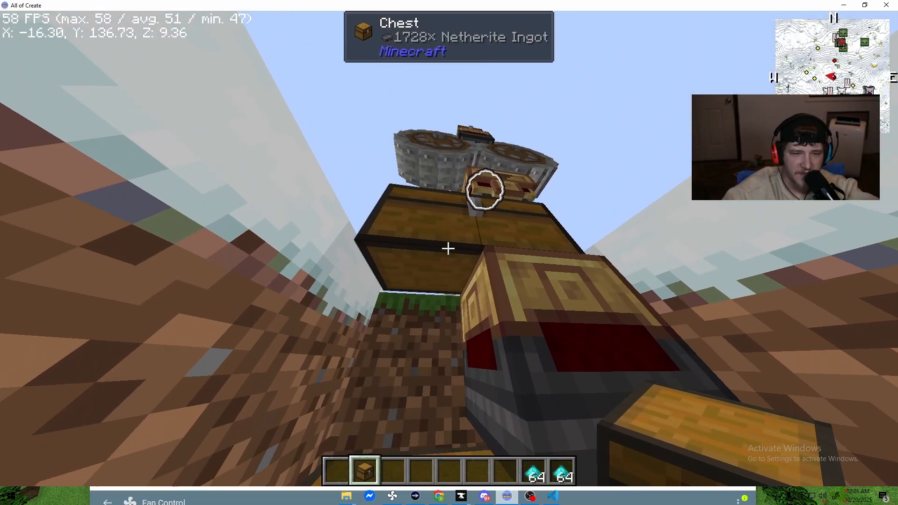
pyautogui.press('e')
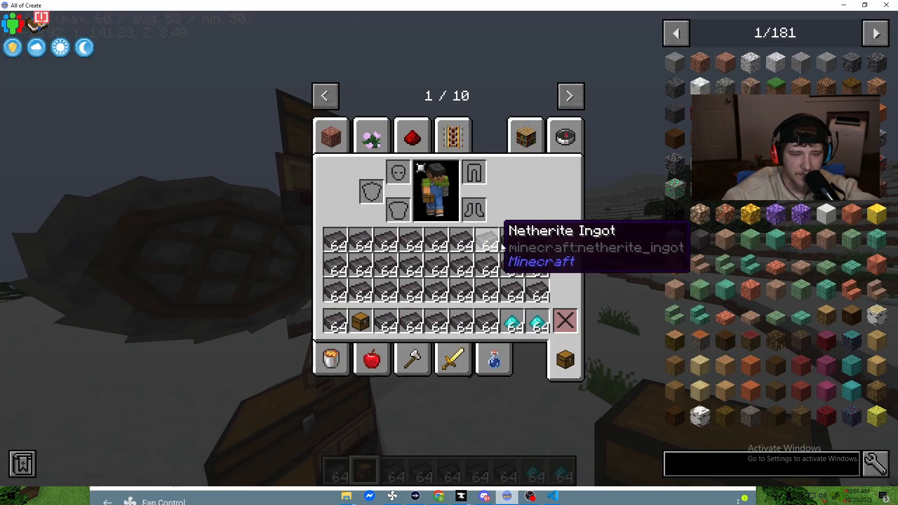
pyautogui.press('Escape')
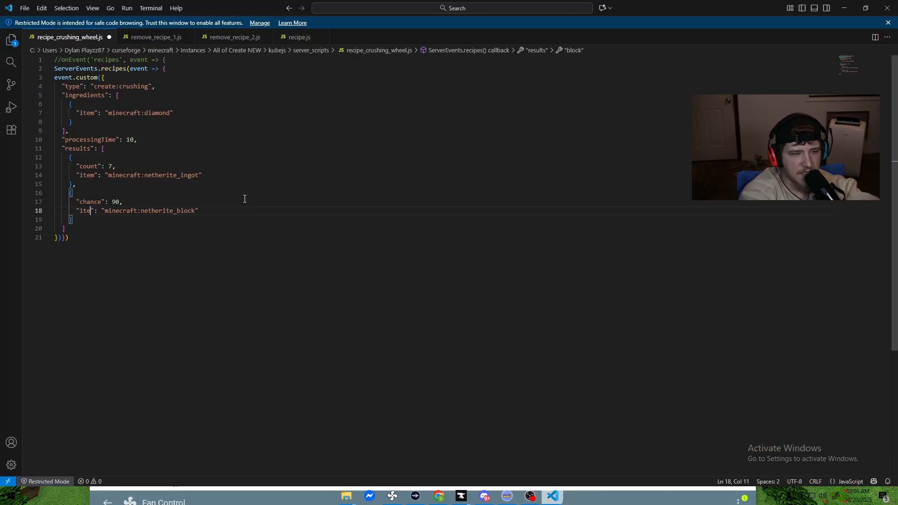
# Step: Set the second result to minecraft:netherite_block with chance 90 and save
pyautogui.write('m')
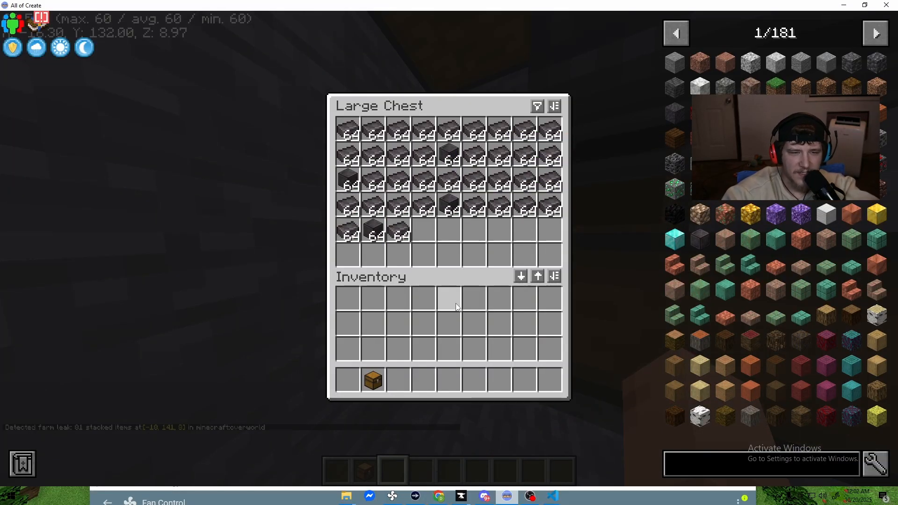
# Step: Check the output chest for netherite blocks among the ingots, then close it
pyautogui.press('Escape')
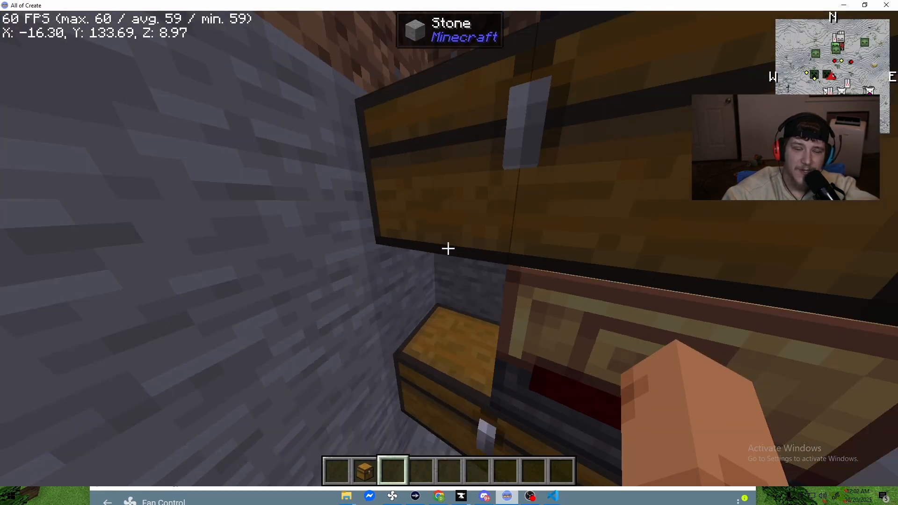
pyautogui.press('e')
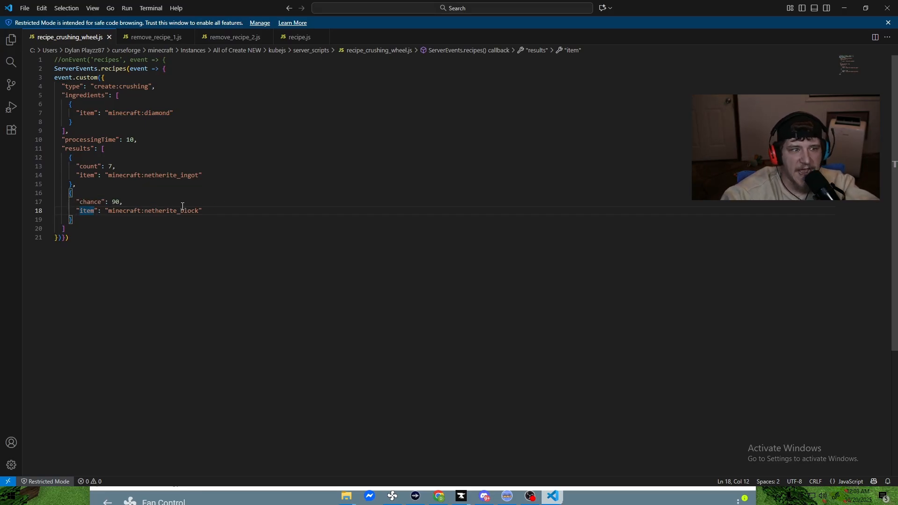
# Step: Select the entire recipe_crushing_wheel.js script with Ctrl+A for copying
pyautogui.press('ctrl+a')
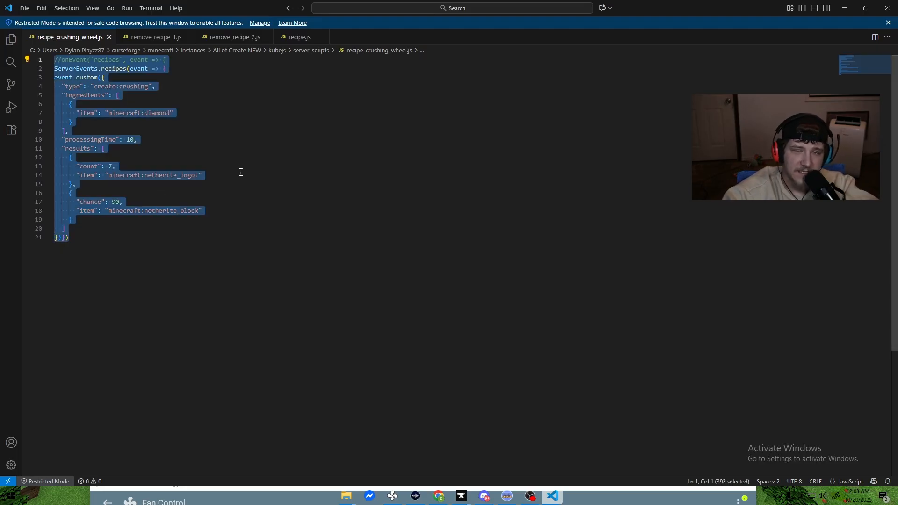